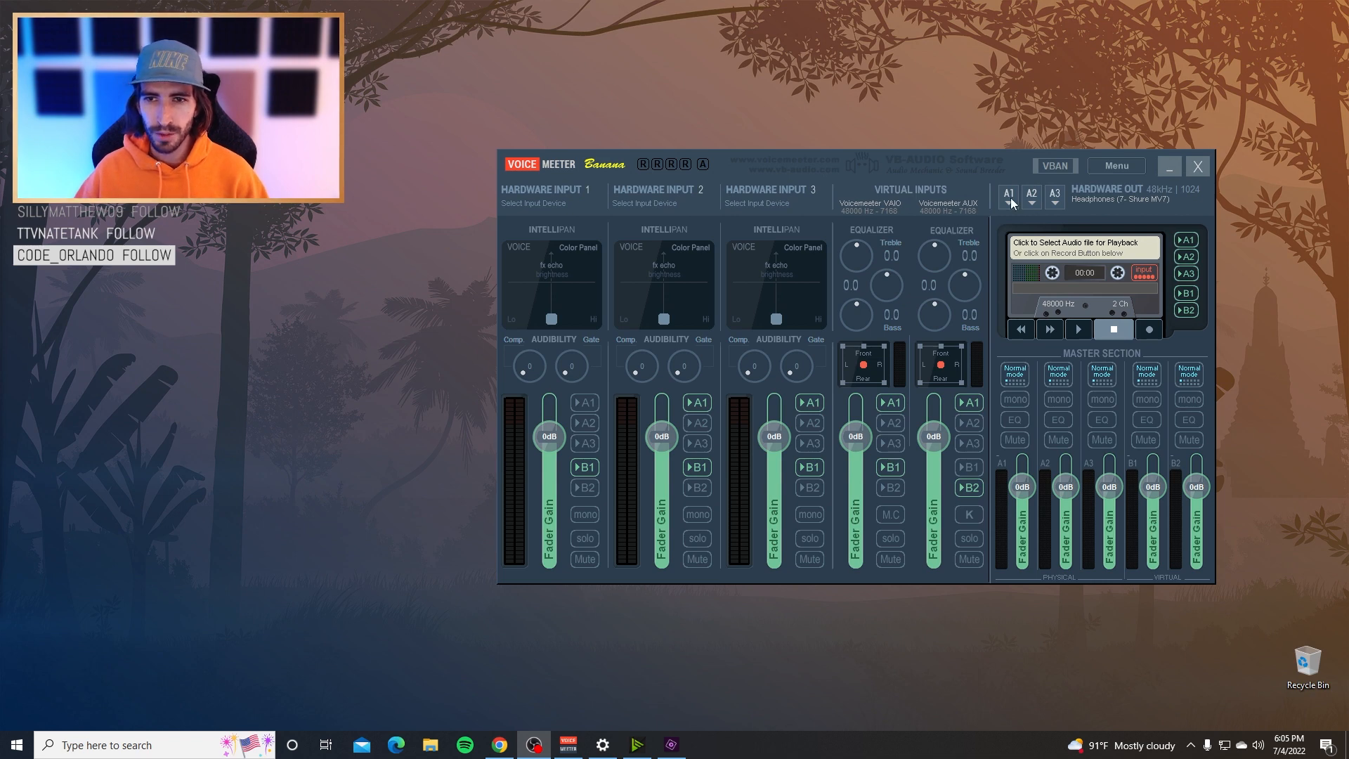
- Minimize VoiceMeeter and reach the Windows Sound page through the desktop's Display settings
{"action": "left_click", "coordinate": [1007, 194]}
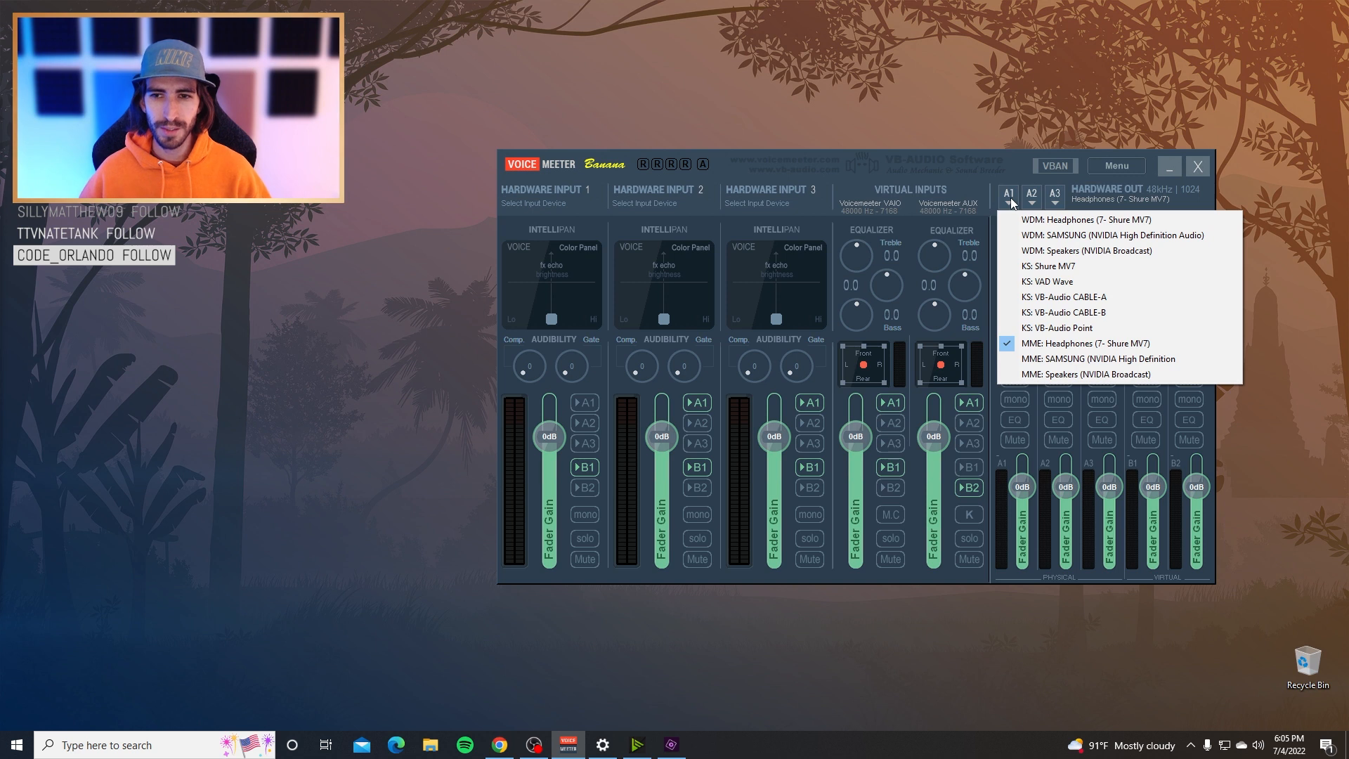
{"action": "mouse_move", "coordinate": [1085, 343]}
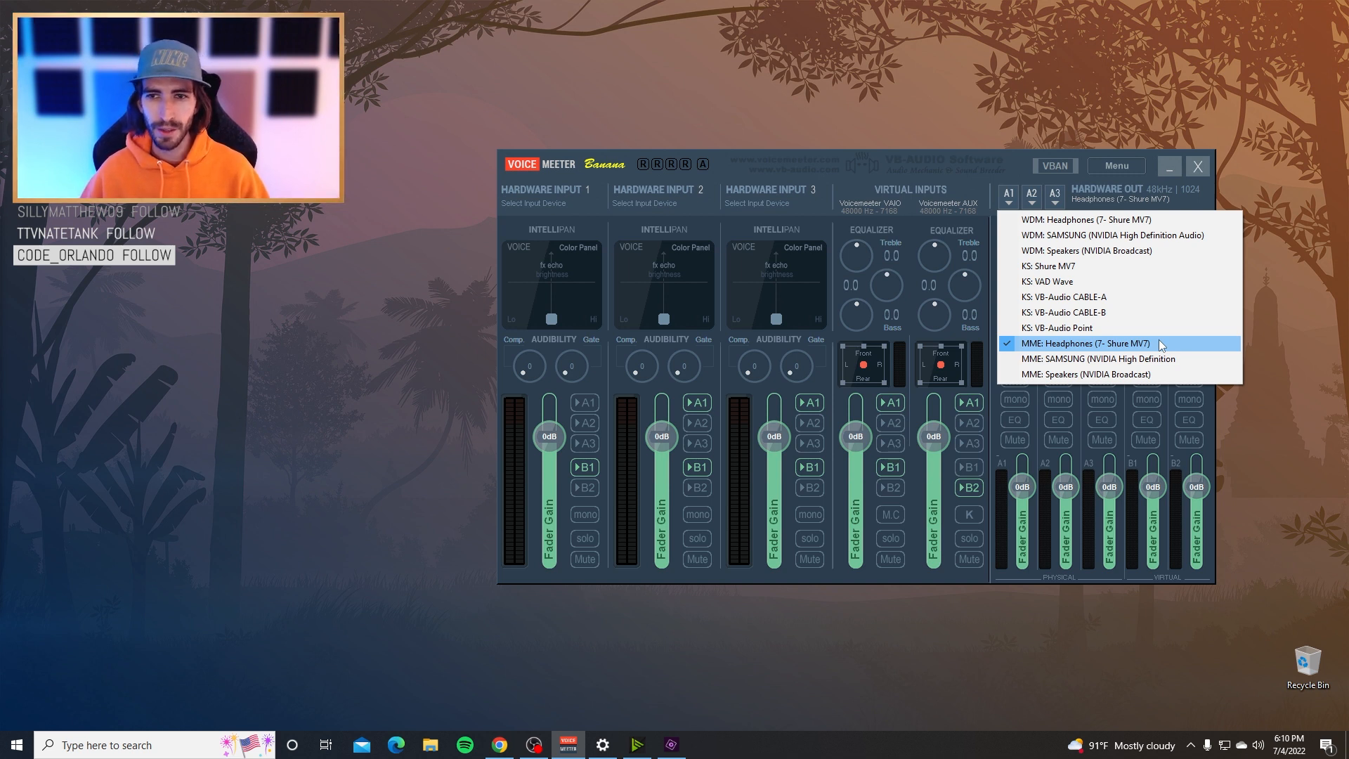
{"action": "mouse_move", "coordinate": [1085, 220]}
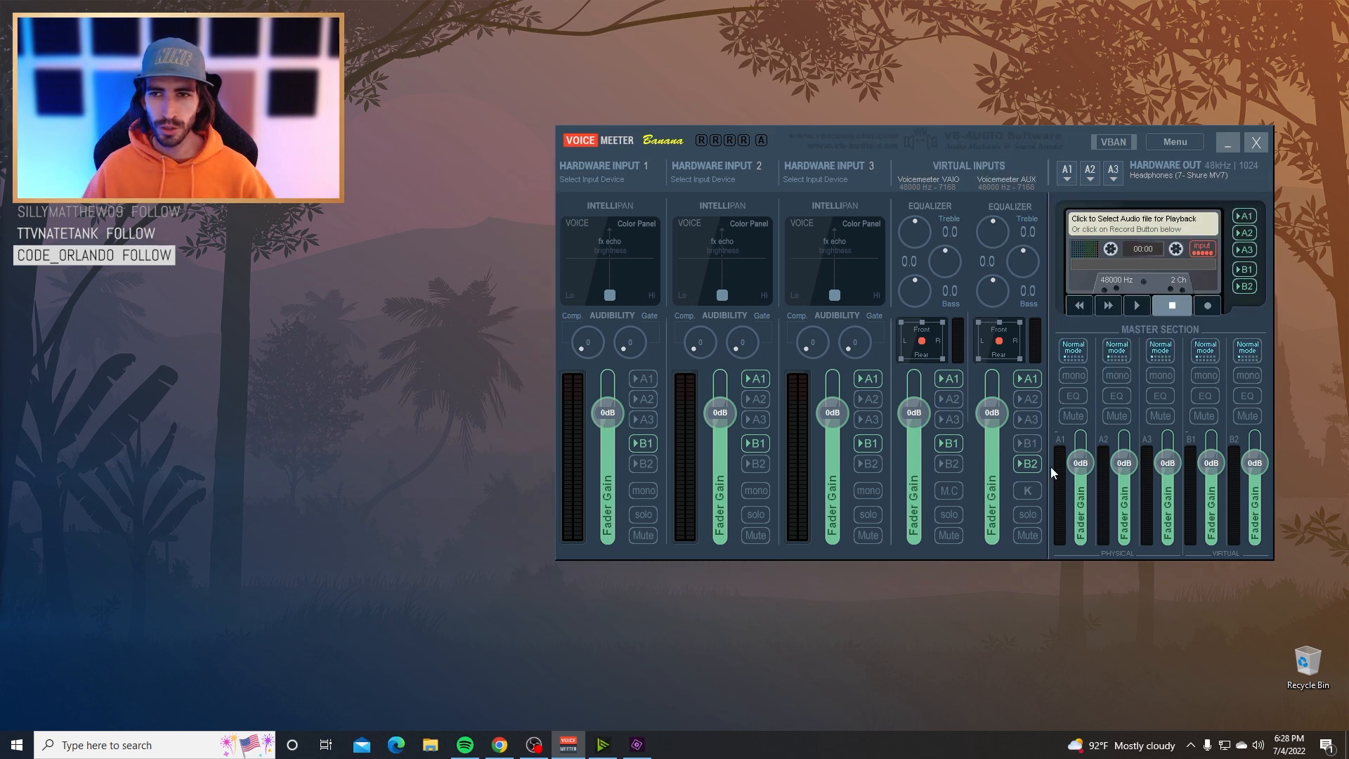
{"action": "left_click", "coordinate": [1254, 142]}
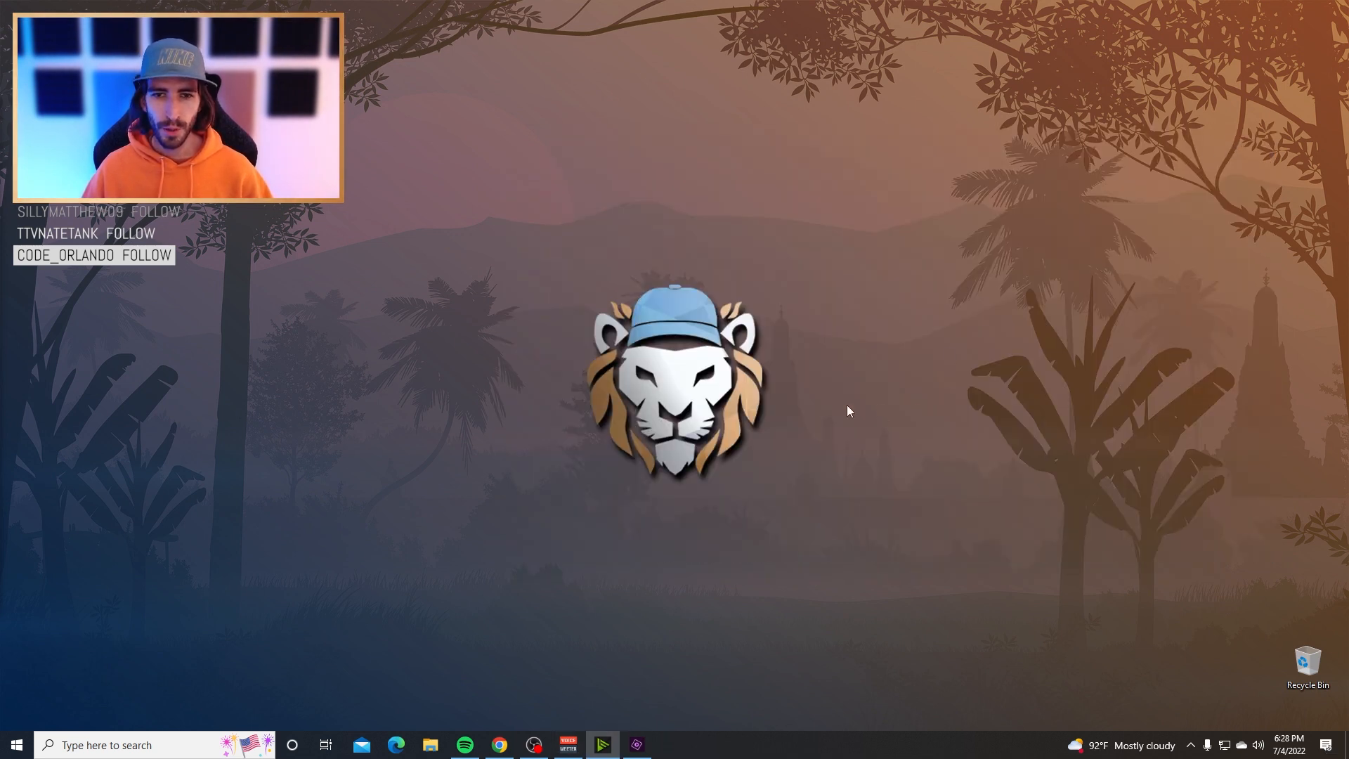
{"action": "right_click", "coordinate": [848, 411]}
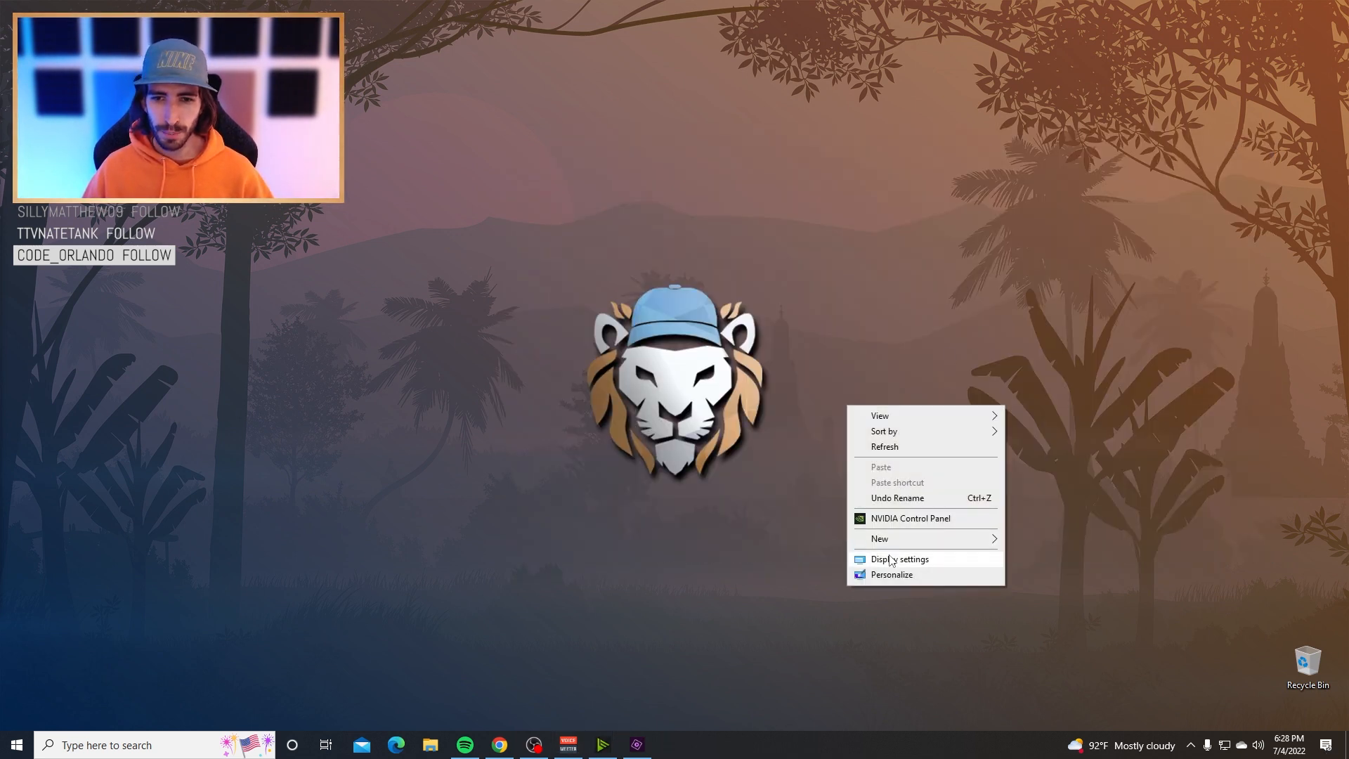
{"action": "left_click", "coordinate": [896, 559]}
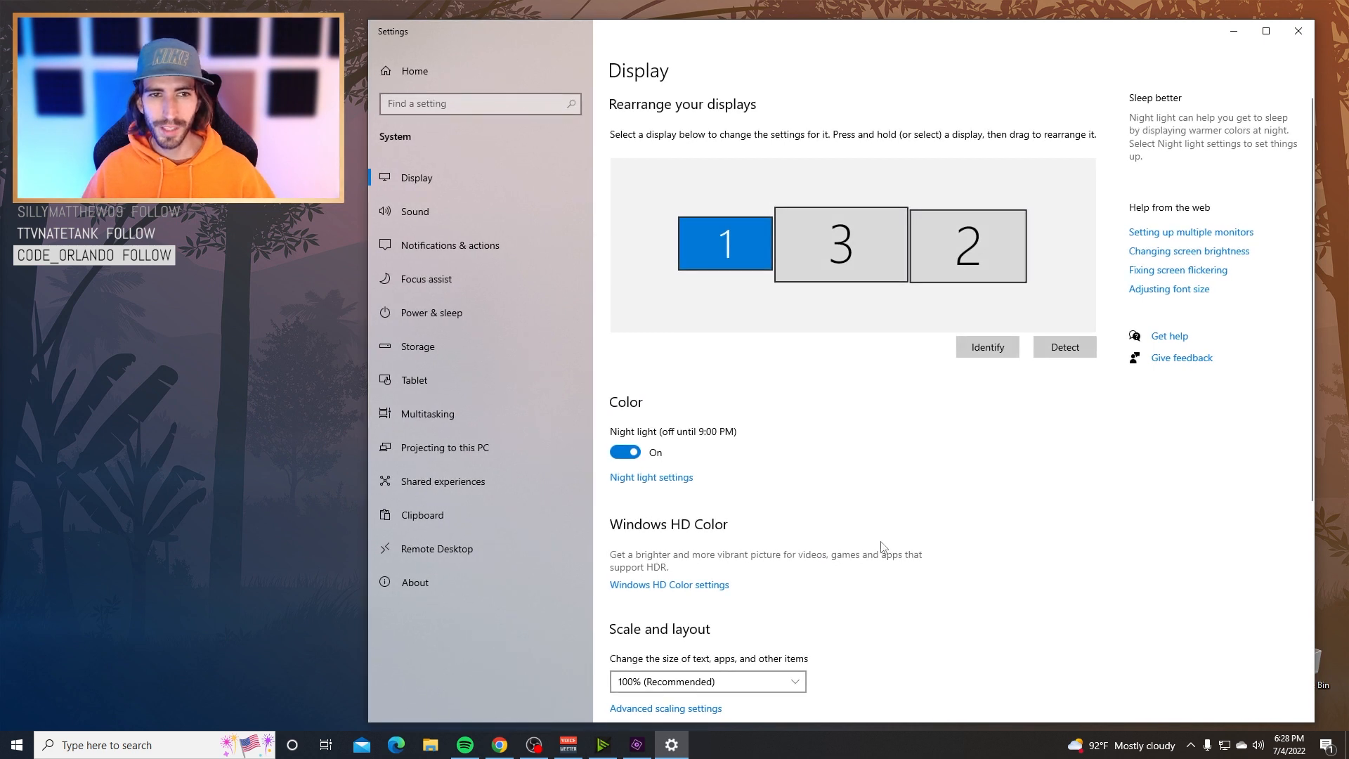
{"action": "left_click", "coordinate": [414, 211]}
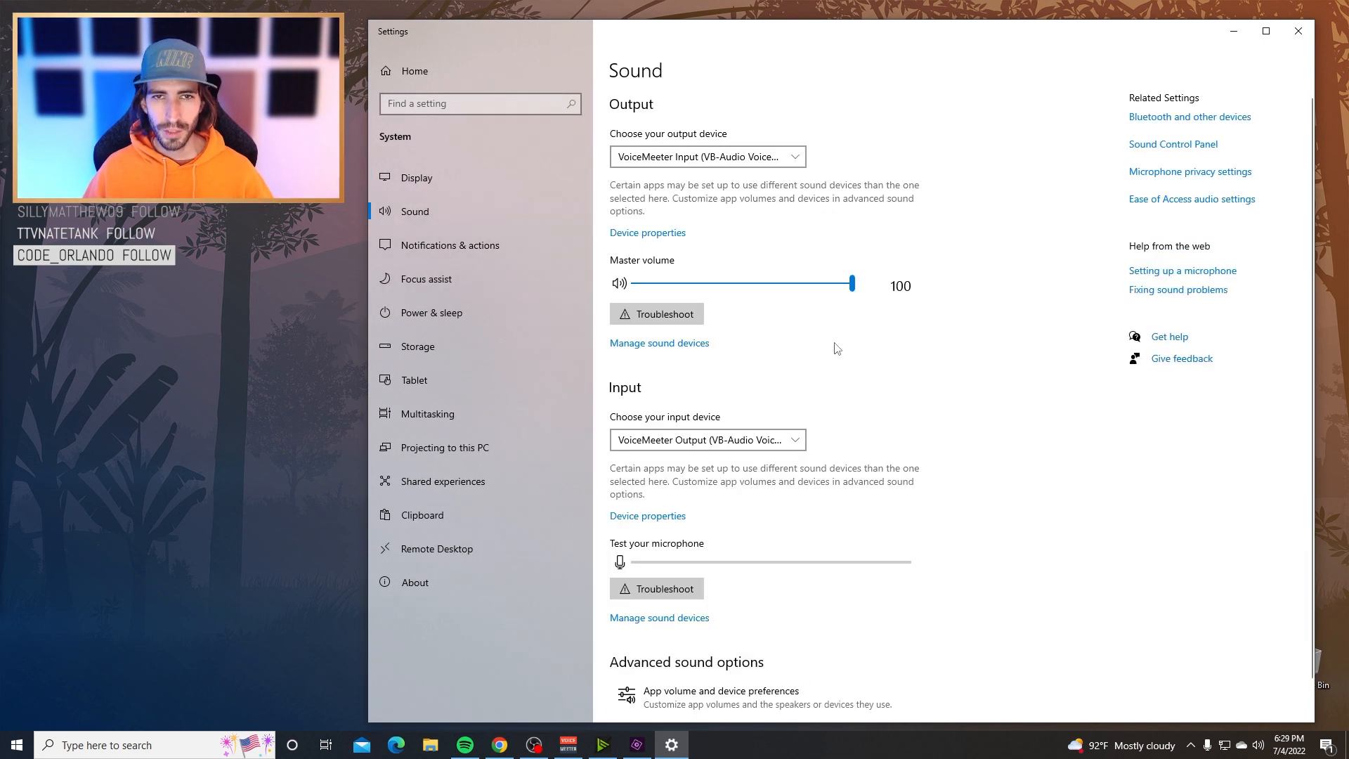
{"action": "mouse_move", "coordinate": [663, 170]}
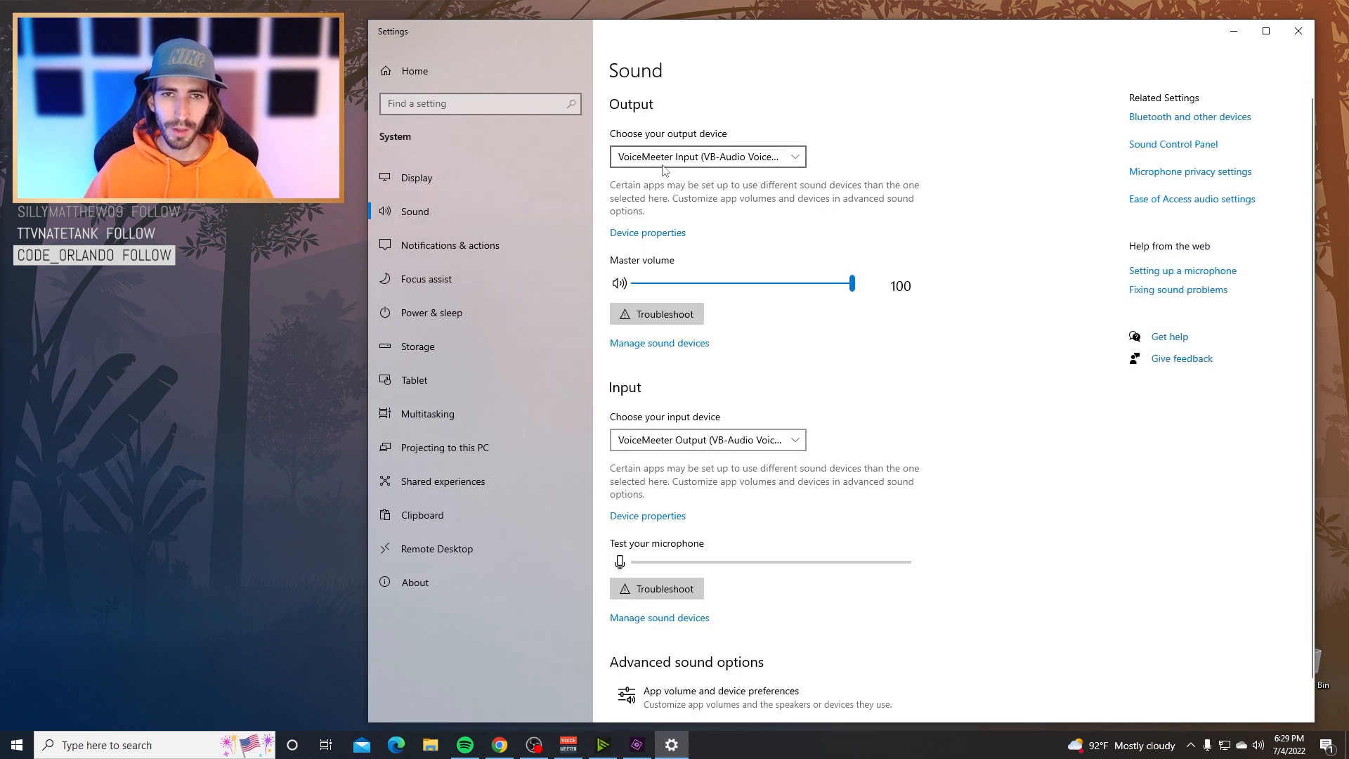
- Set Windows output to VoiceMeeter Input and input to VoiceMeeter Output
{"action": "left_click", "coordinate": [708, 156]}
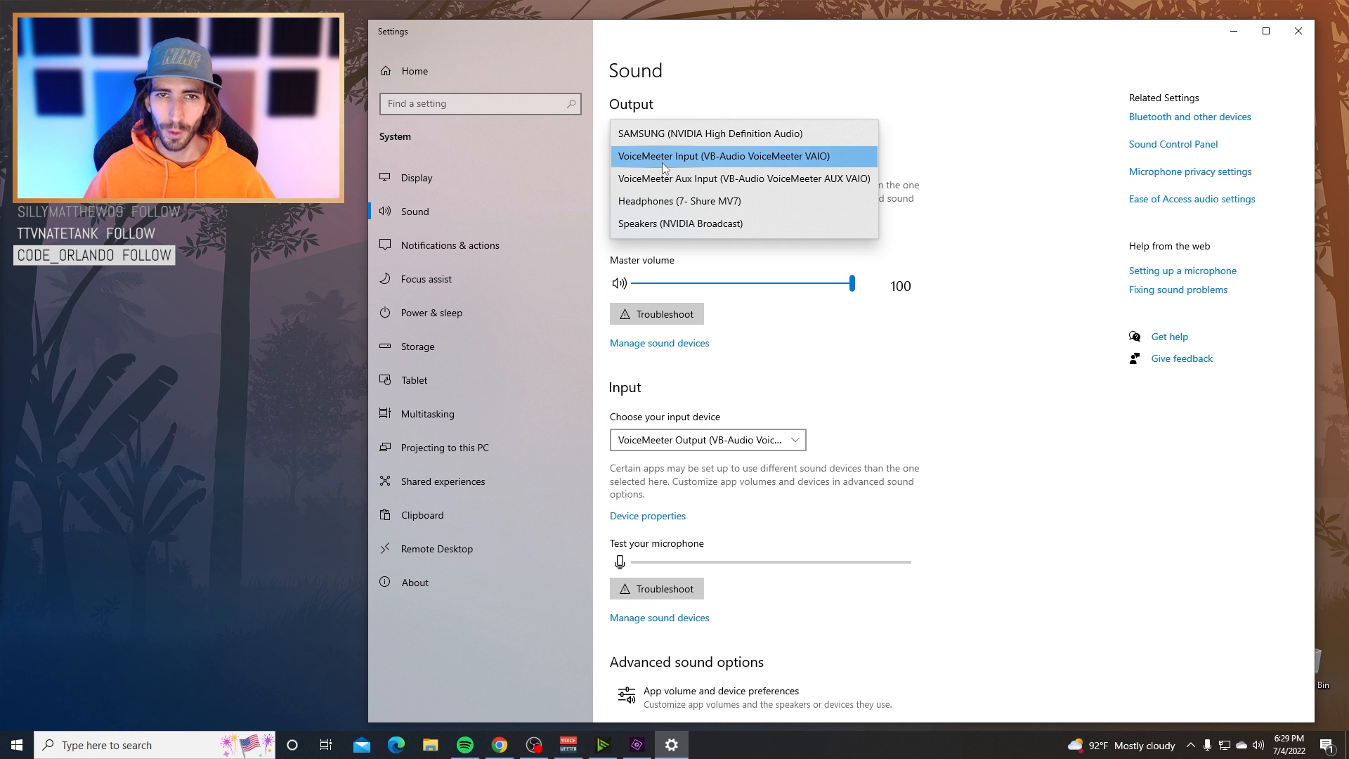
{"action": "left_click", "coordinate": [723, 156]}
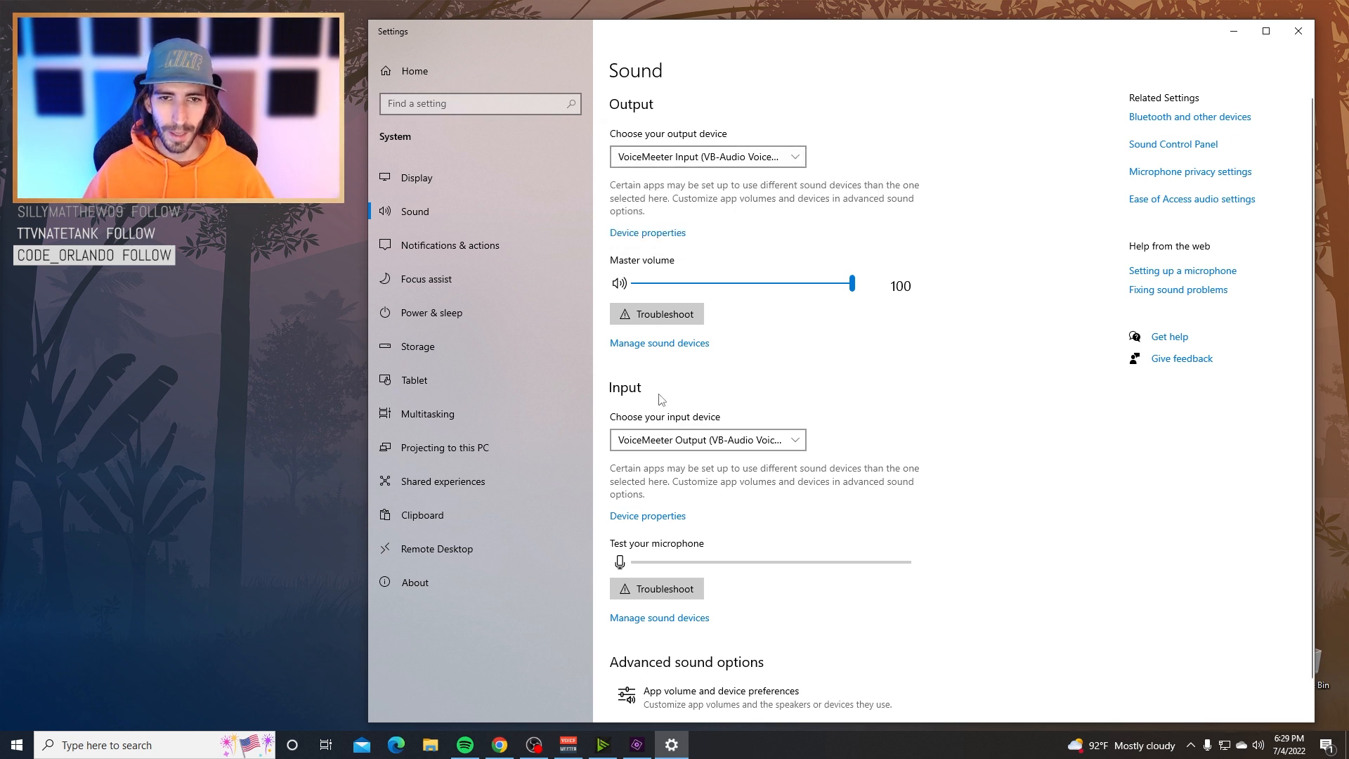
{"action": "left_click", "coordinate": [707, 440]}
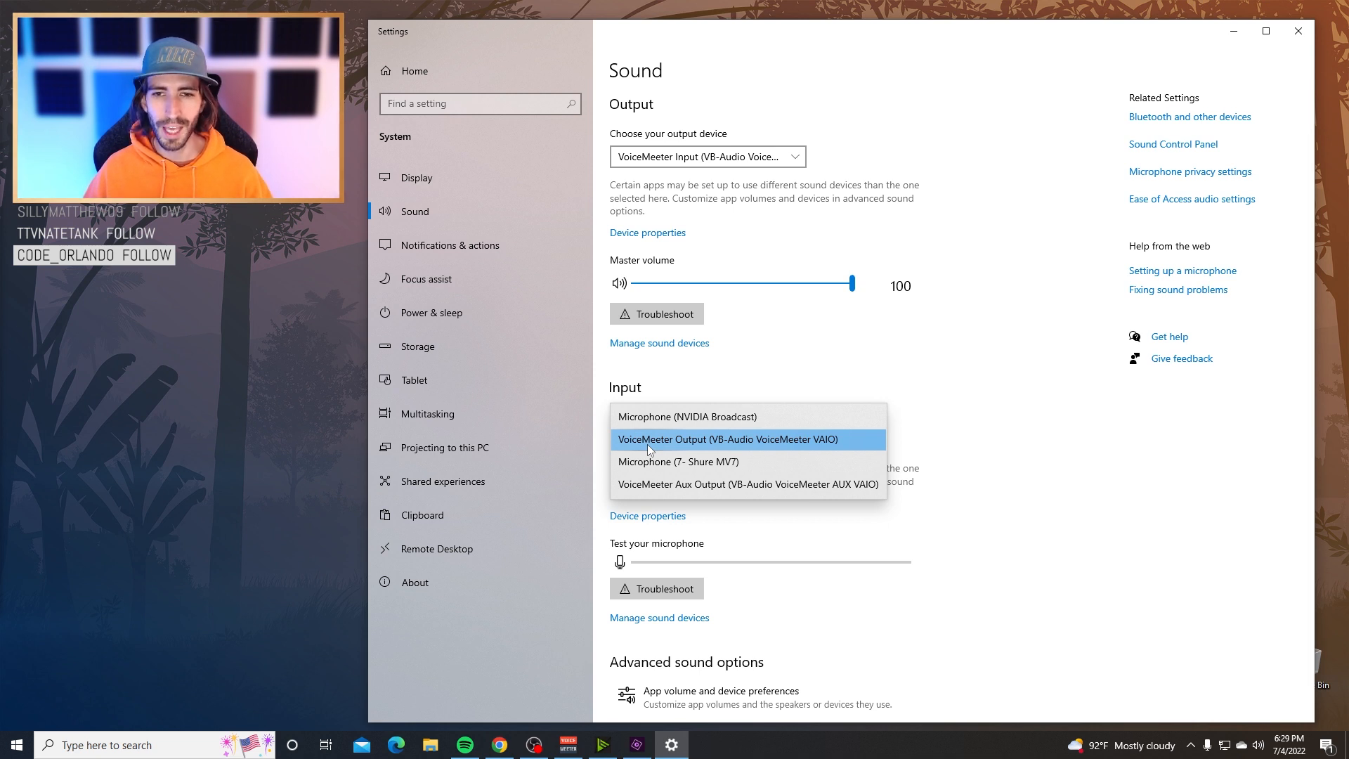
{"action": "left_click", "coordinate": [728, 439]}
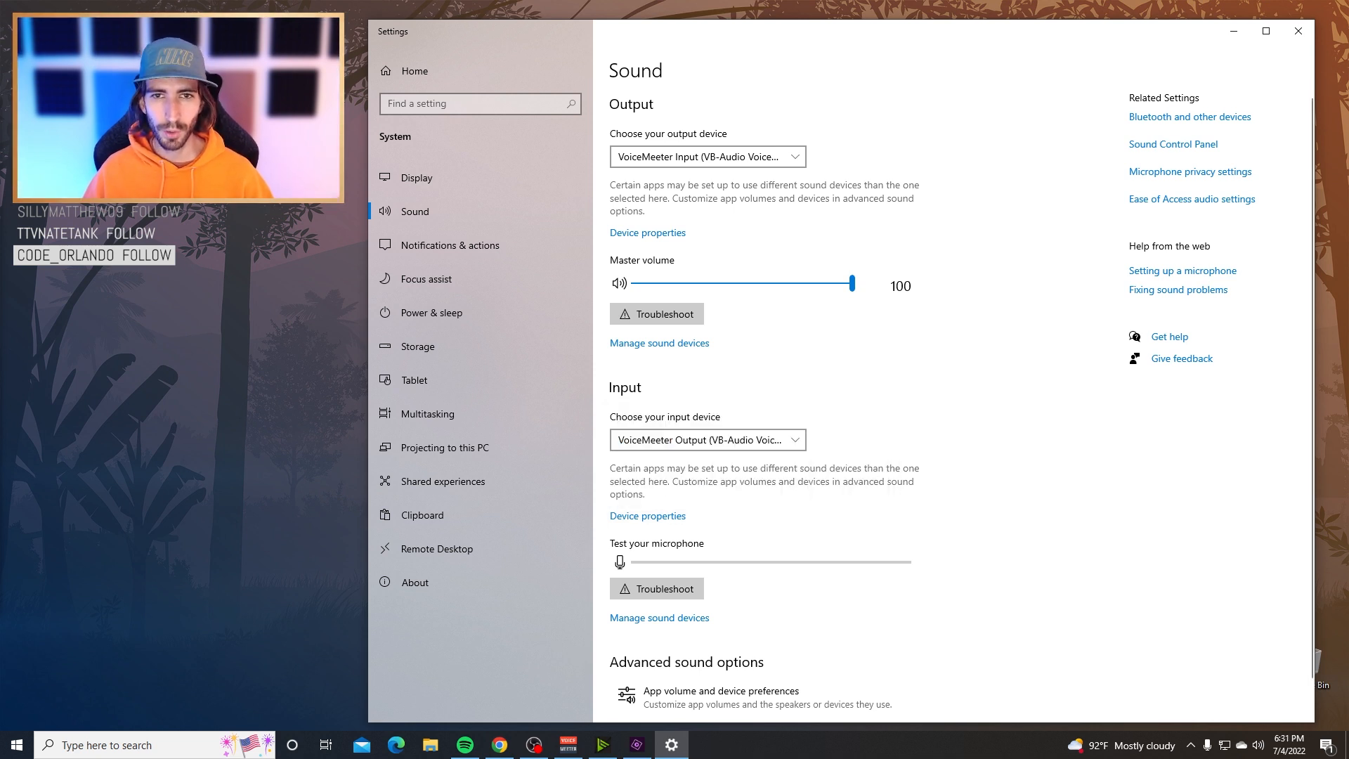
{"action": "mouse_move", "coordinate": [843, 637]}
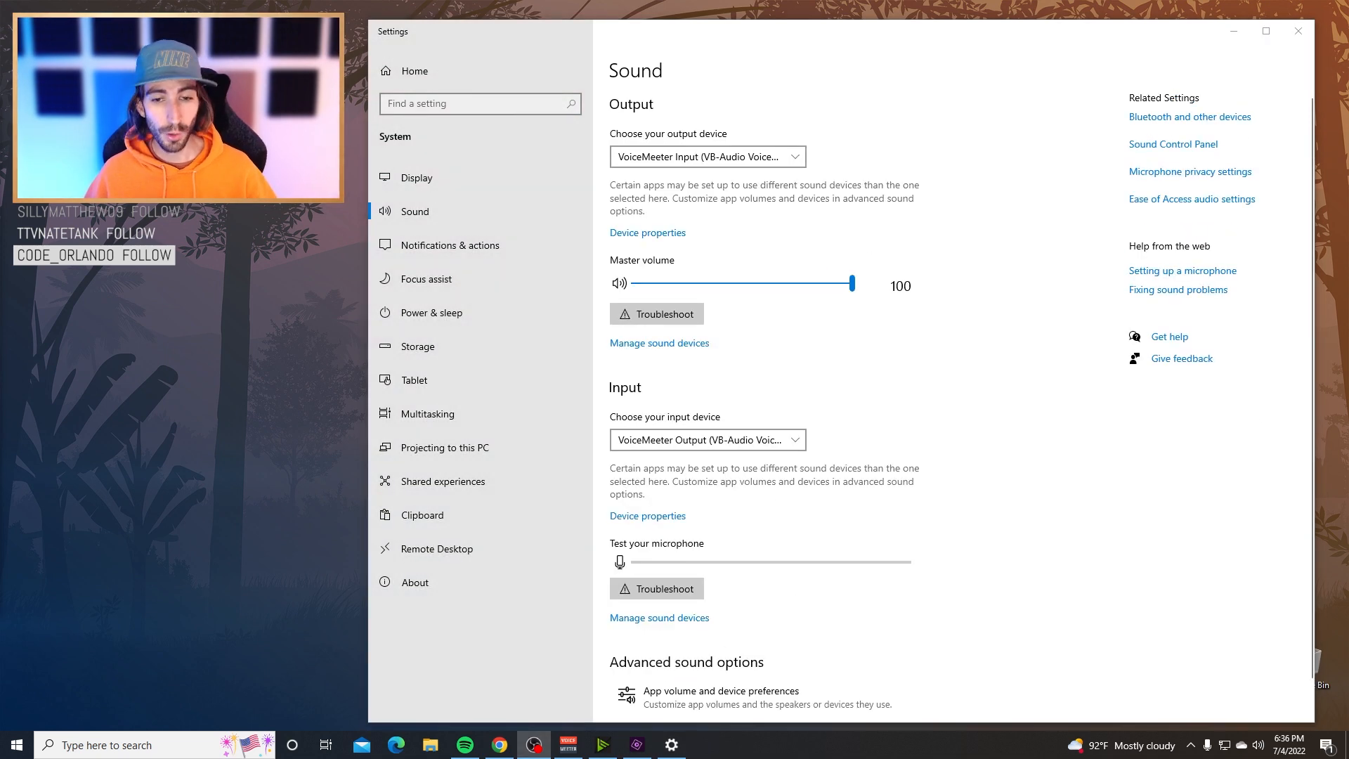
- Route Spotify Music's output to VoiceMeeter Aux Input (VB-Audio VoiceMeeter AUX VAIO) in app volume preferences
{"action": "scroll", "scroll_direction": "down", "scroll_amount": 3}
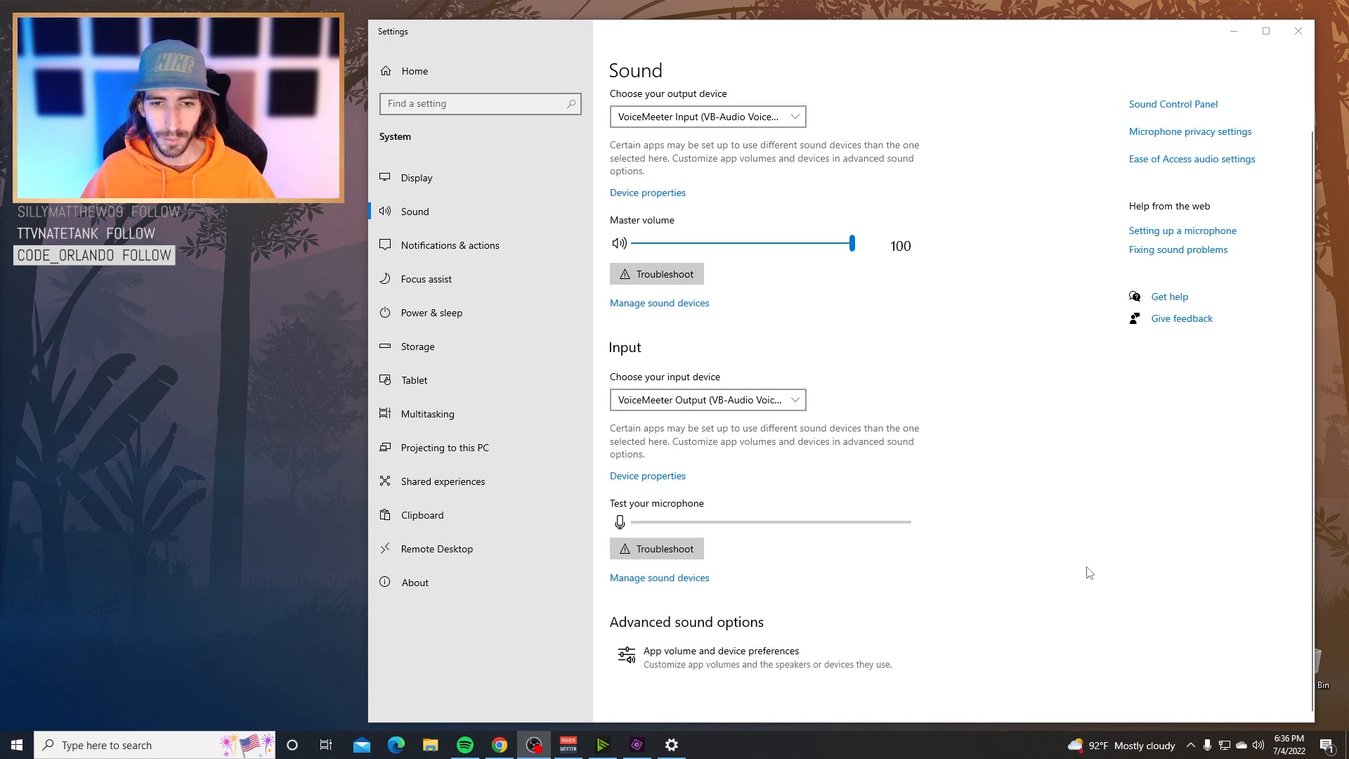
{"action": "mouse_move", "coordinate": [773, 650]}
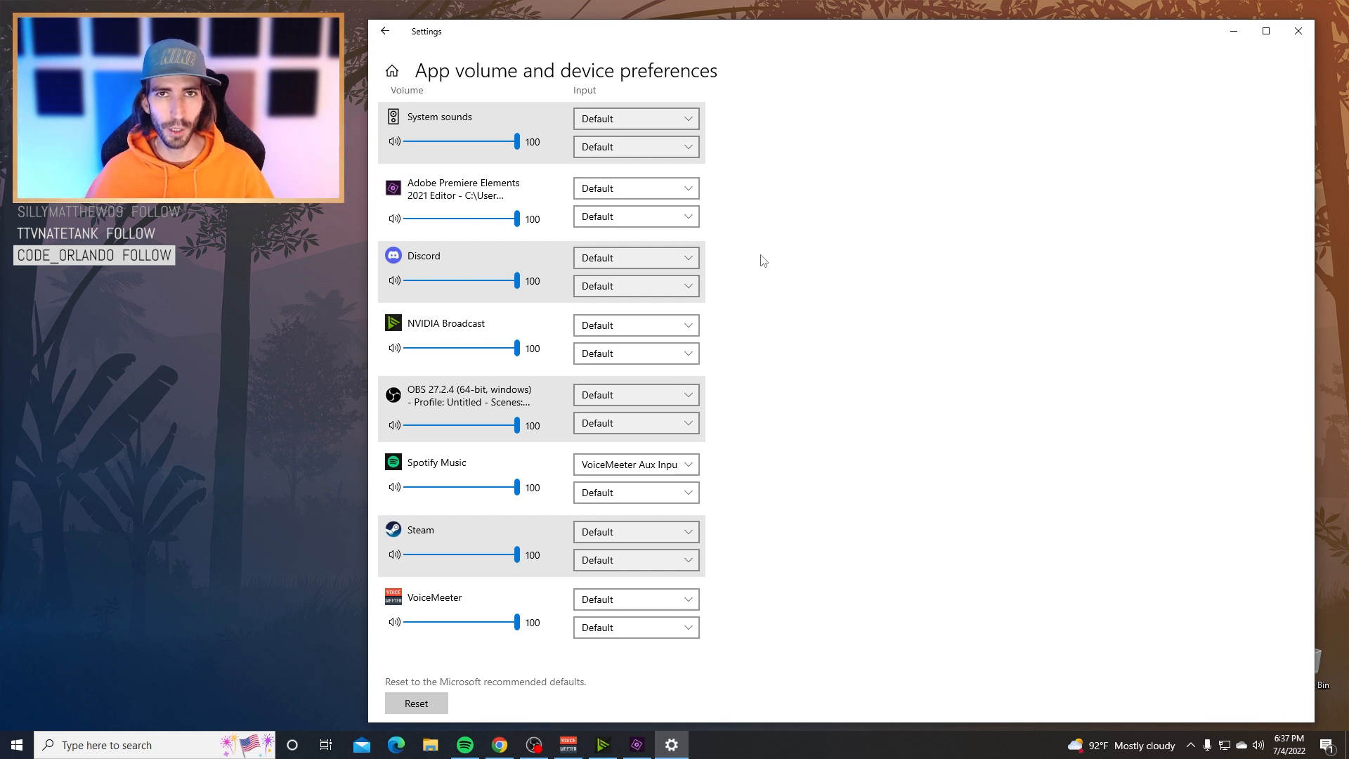
{"action": "mouse_move", "coordinate": [1206, 635]}
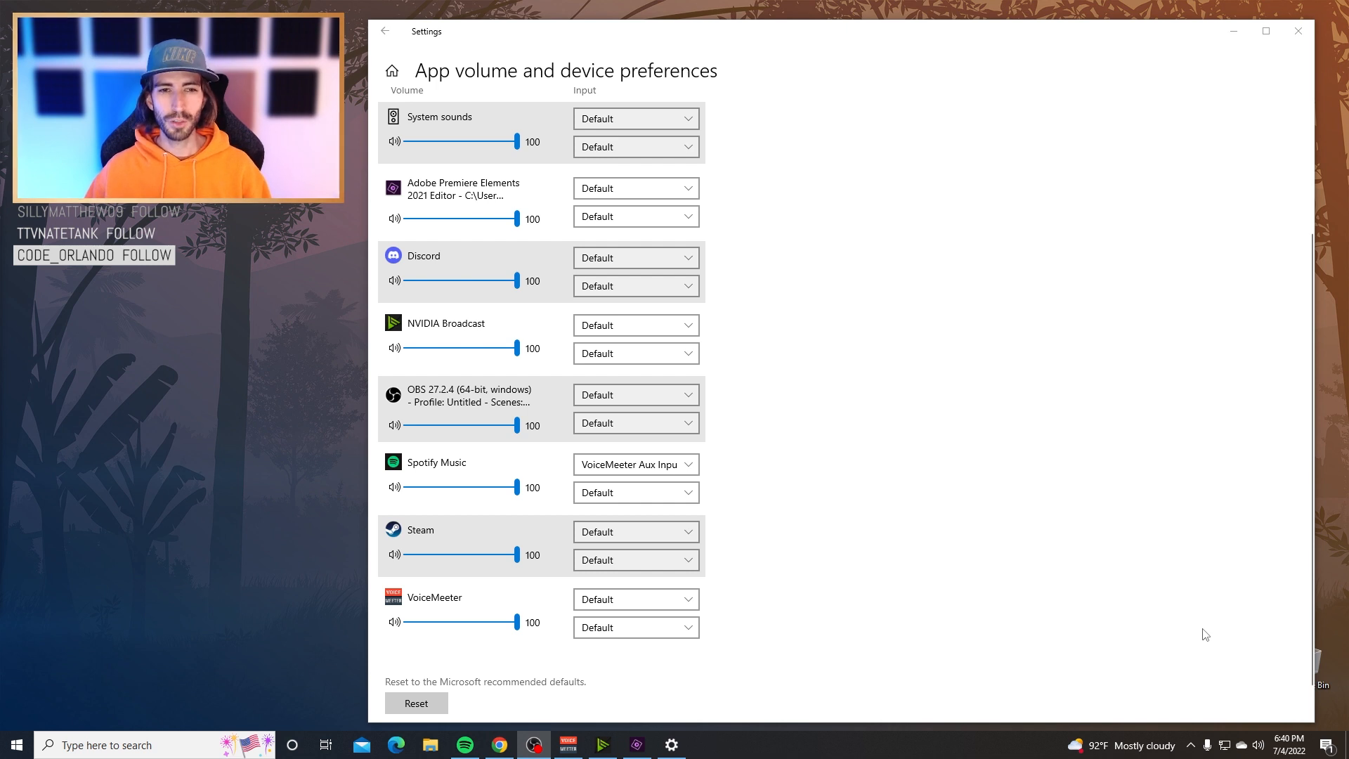
{"action": "mouse_move", "coordinate": [437, 471]}
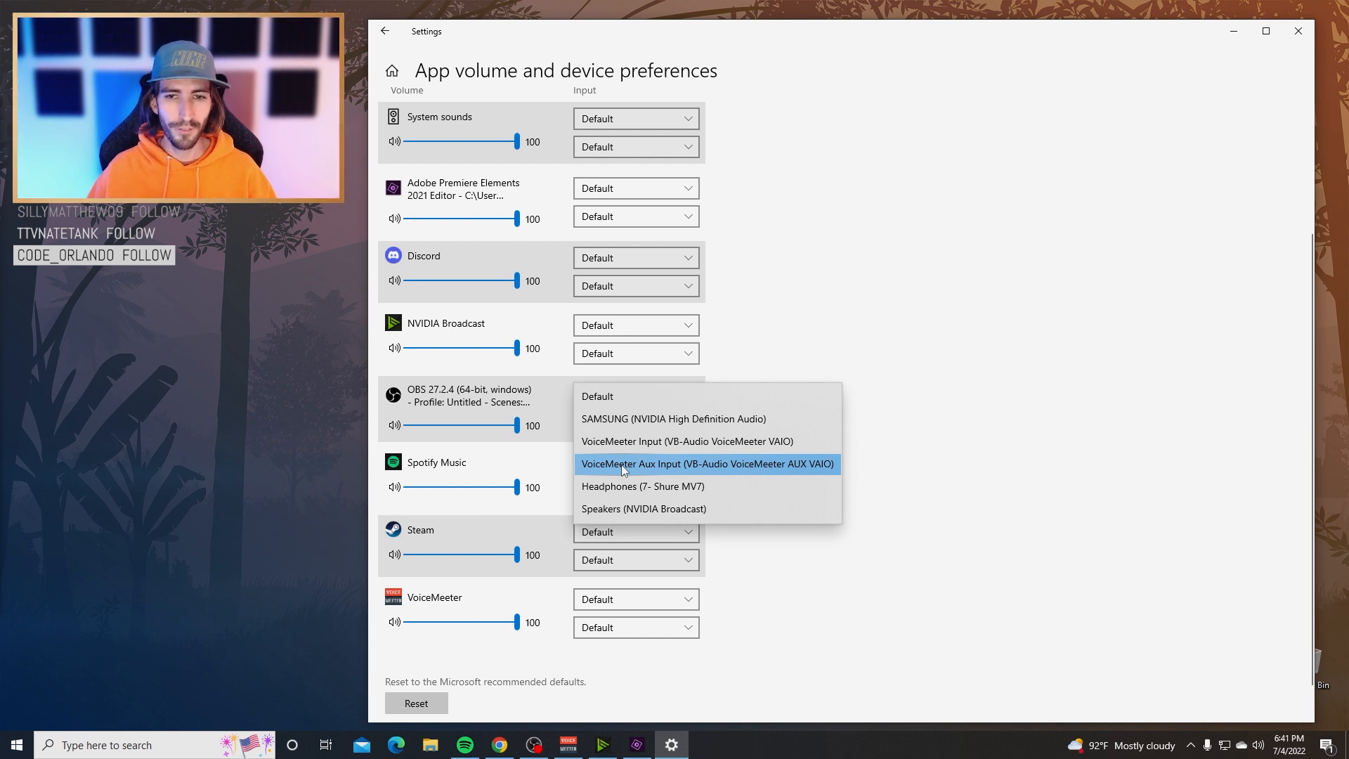
{"action": "left_click", "coordinate": [706, 463]}
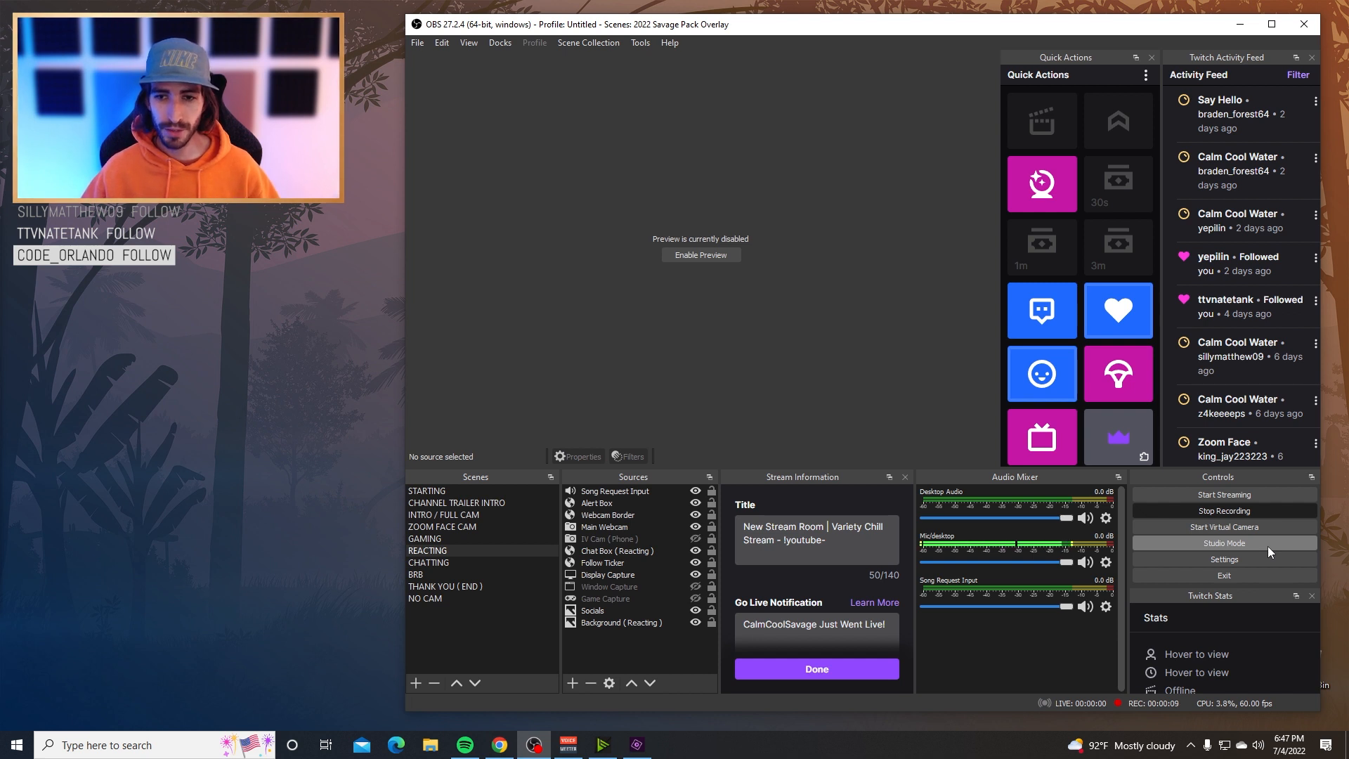
{"action": "mouse_move", "coordinate": [983, 506]}
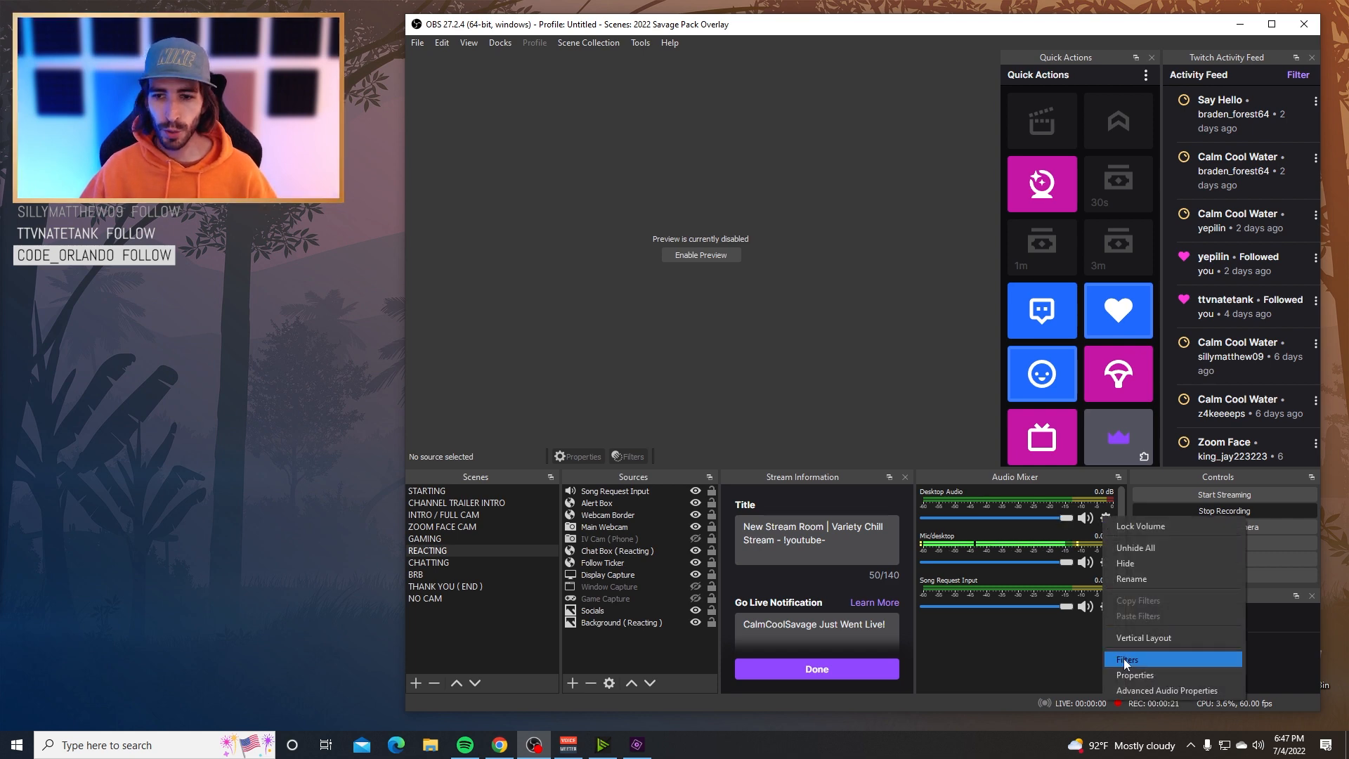
- Set the Desktop Audio device to VoiceMeeter Input (VB-Audio VoiceMeeter VAIO) and confirm
{"action": "left_click", "coordinate": [1135, 675]}
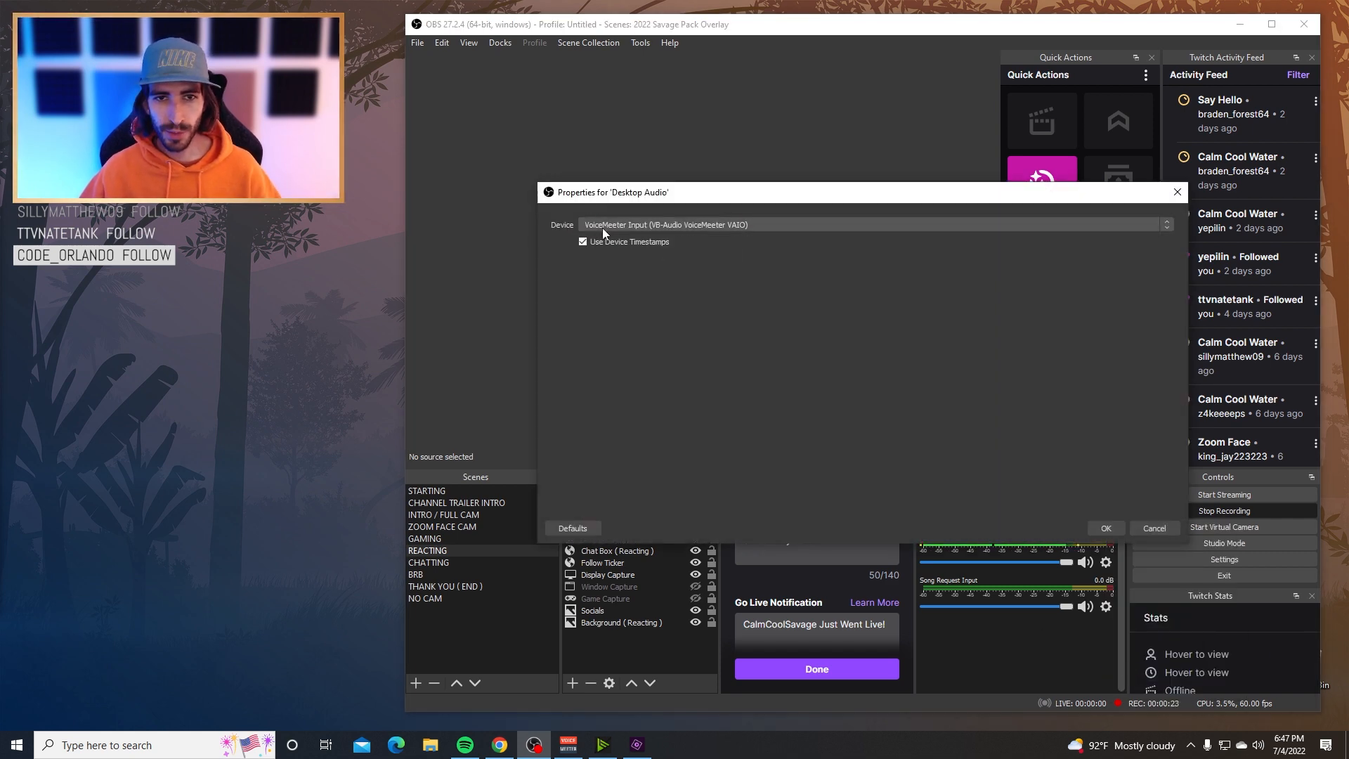
{"action": "left_click", "coordinate": [1166, 225]}
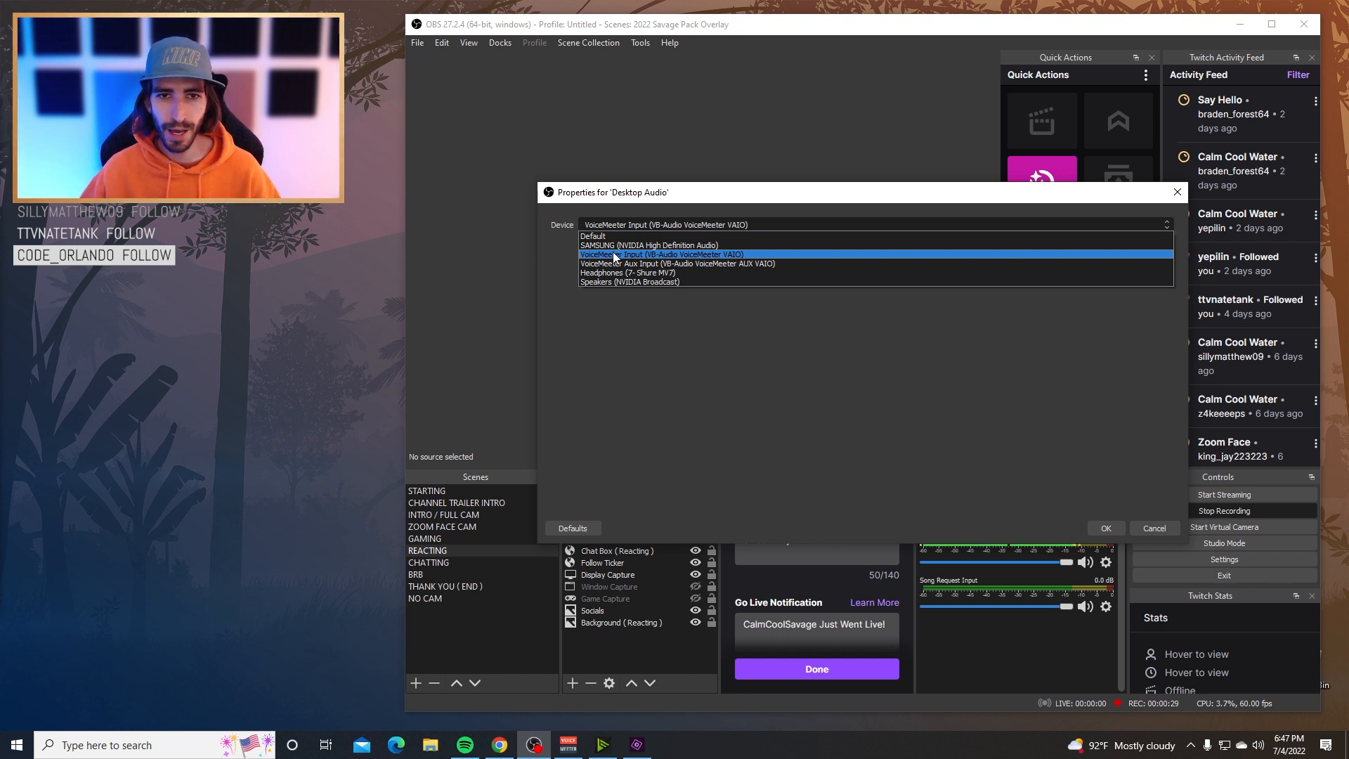
{"action": "left_click", "coordinate": [659, 253]}
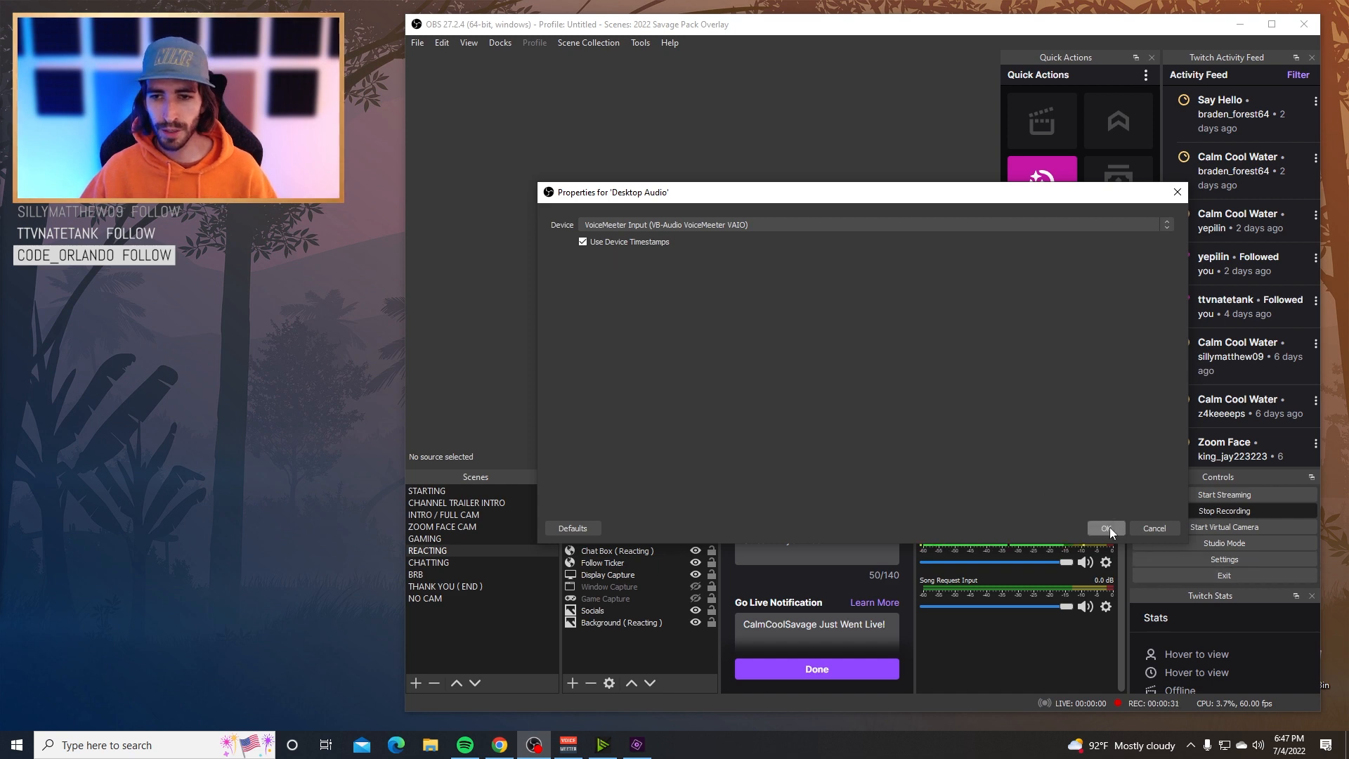
{"action": "left_click", "coordinate": [1107, 528]}
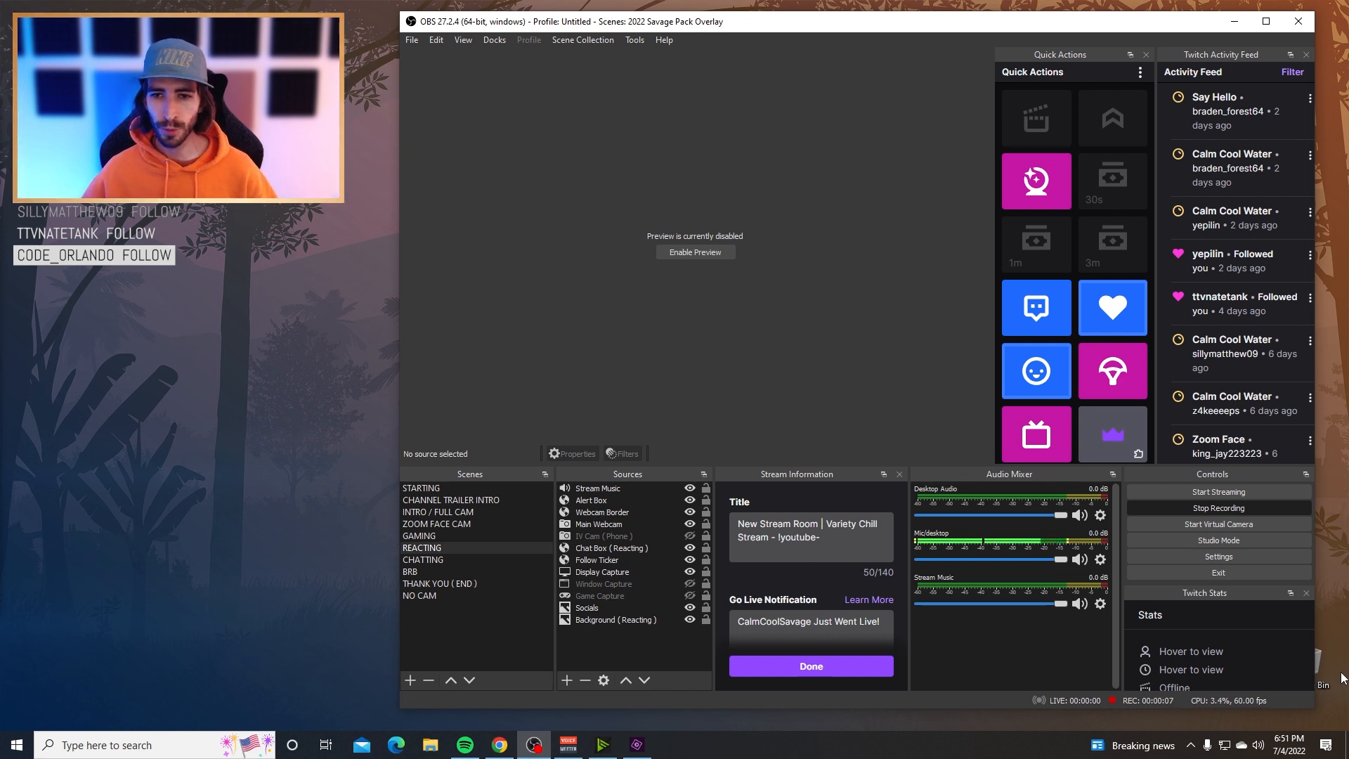
{"action": "mouse_move", "coordinate": [998, 493]}
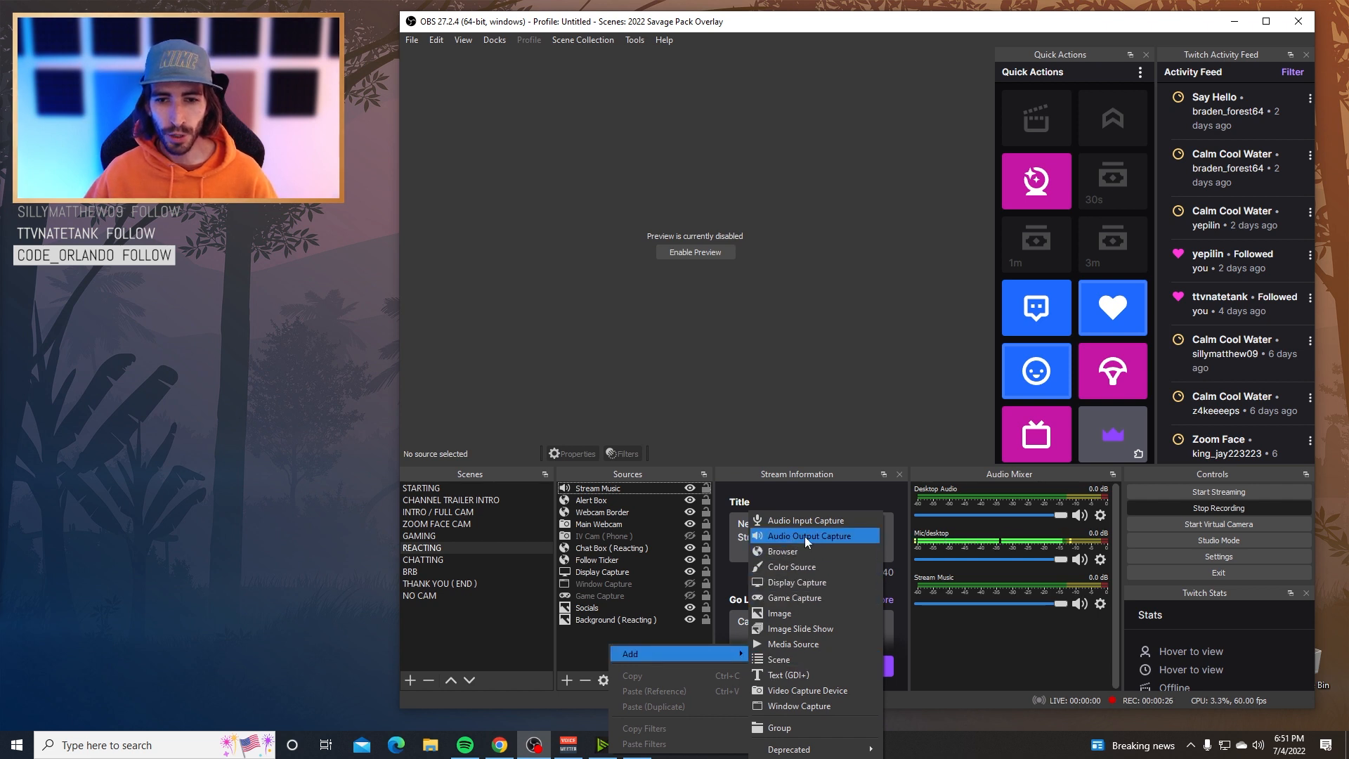
- Add an Audio Output Capture named 'Stream Music' capturing VoiceMeeter Aux Input
{"action": "left_click", "coordinate": [808, 535]}
{"action": "type", "text": "Stream Music"}
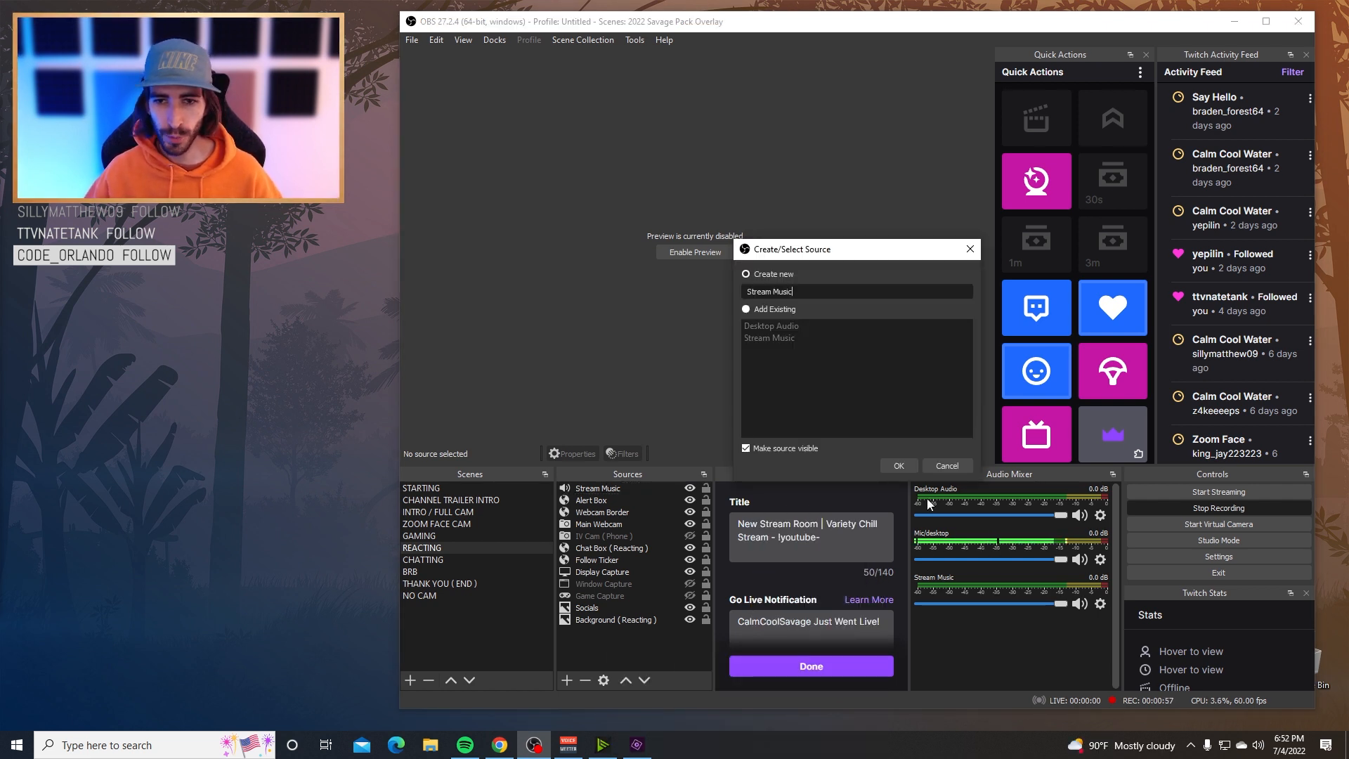
{"action": "left_click", "coordinate": [897, 466]}
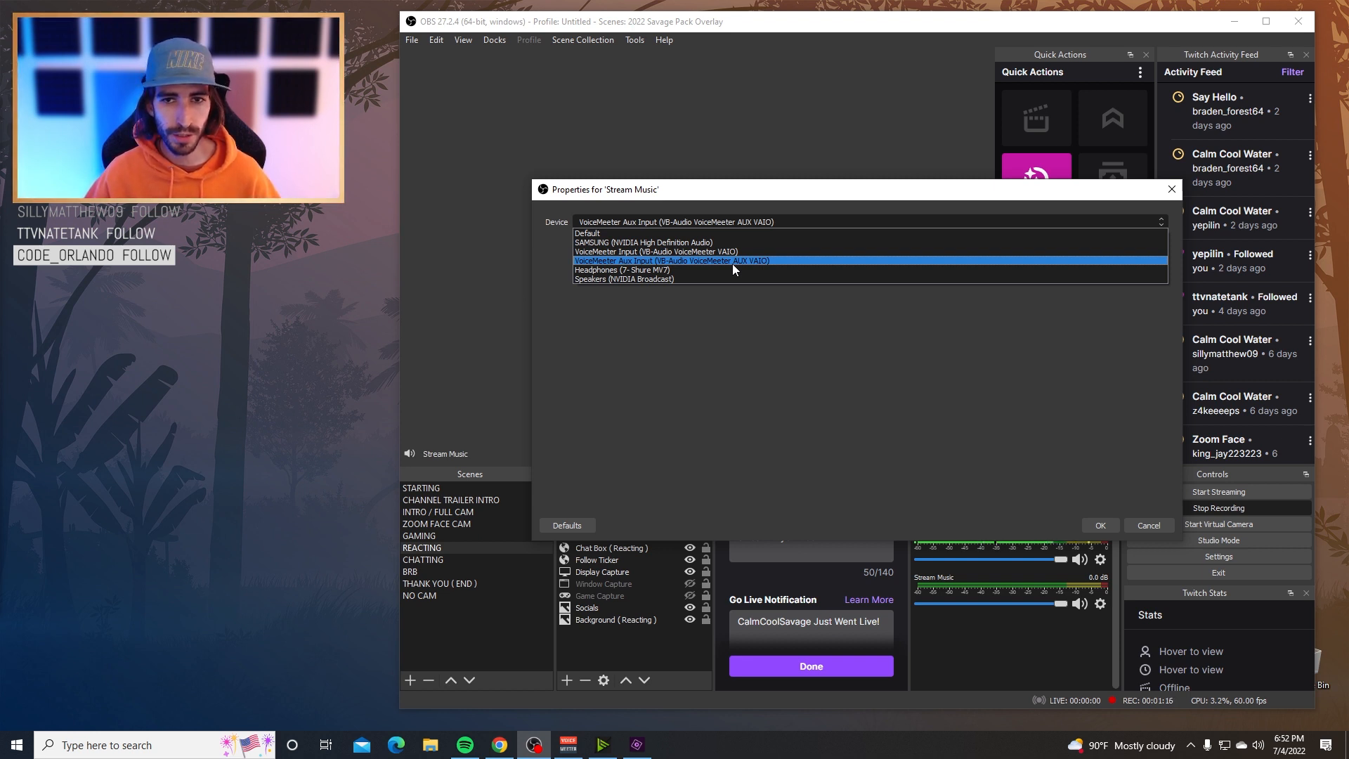
{"action": "left_click", "coordinate": [666, 261]}
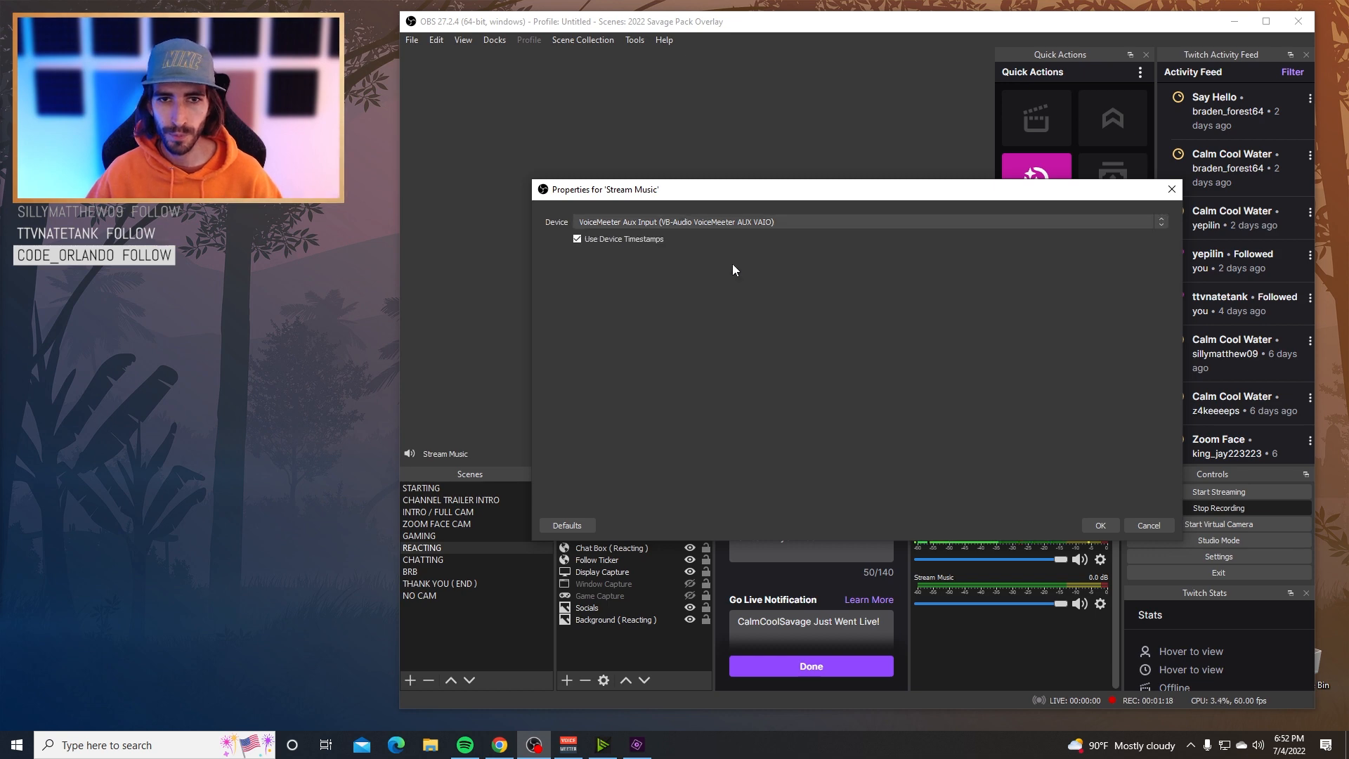
{"action": "left_click", "coordinate": [1099, 525]}
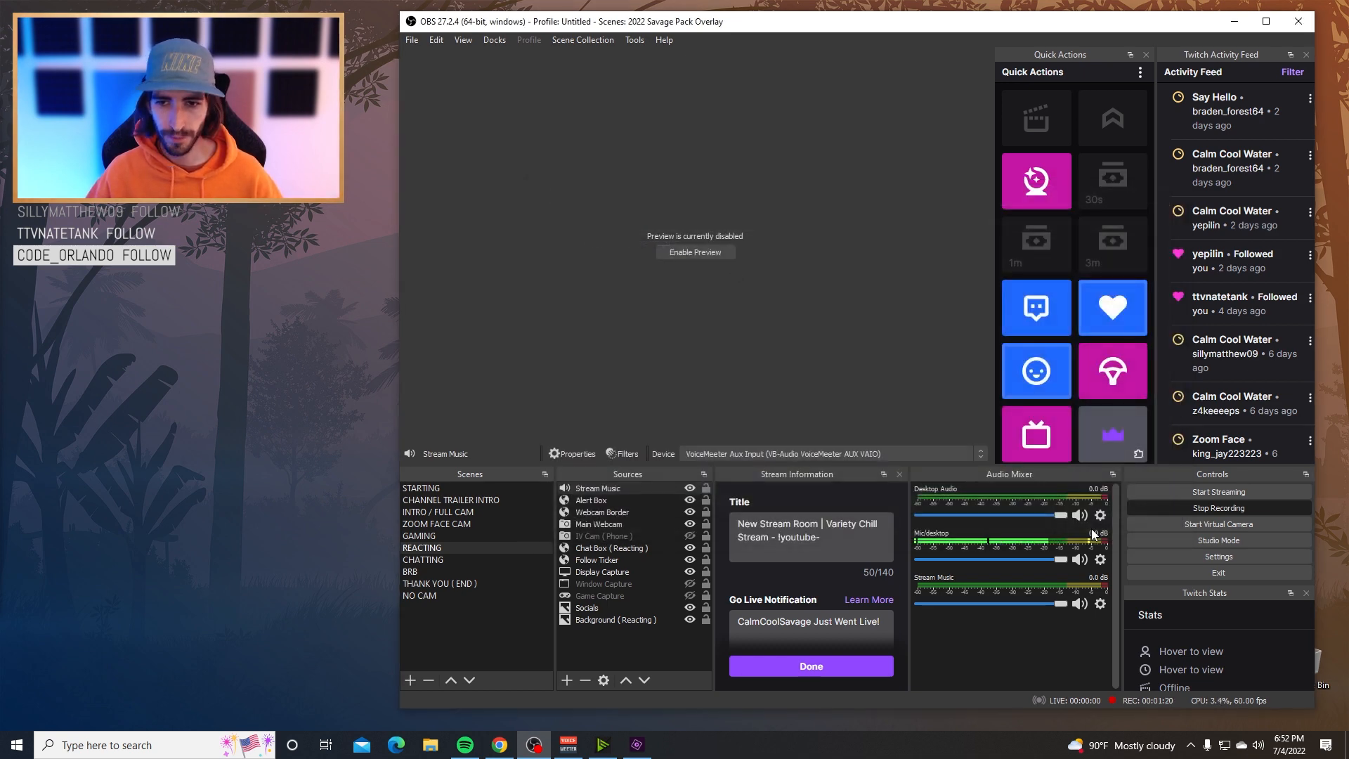
{"action": "left_click", "coordinate": [463, 744]}
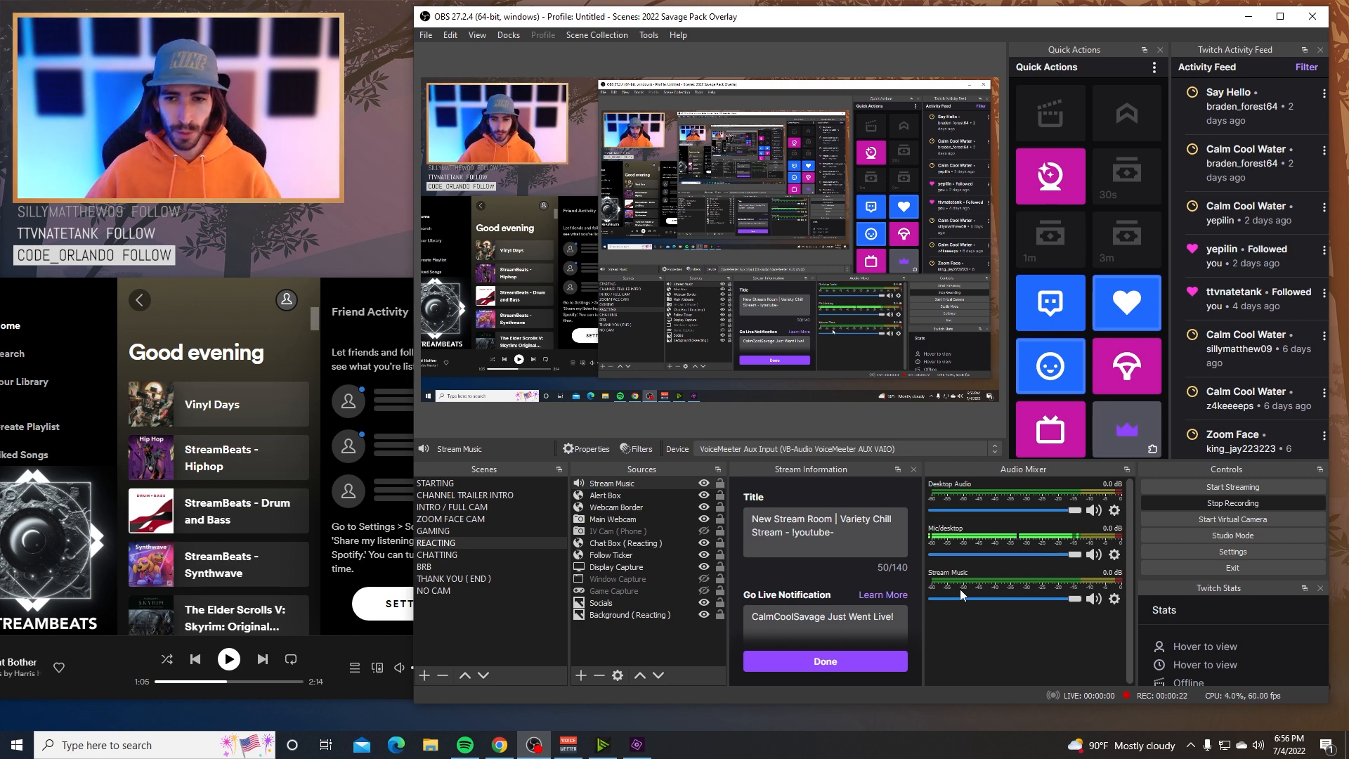
{"action": "mouse_move", "coordinate": [988, 574]}
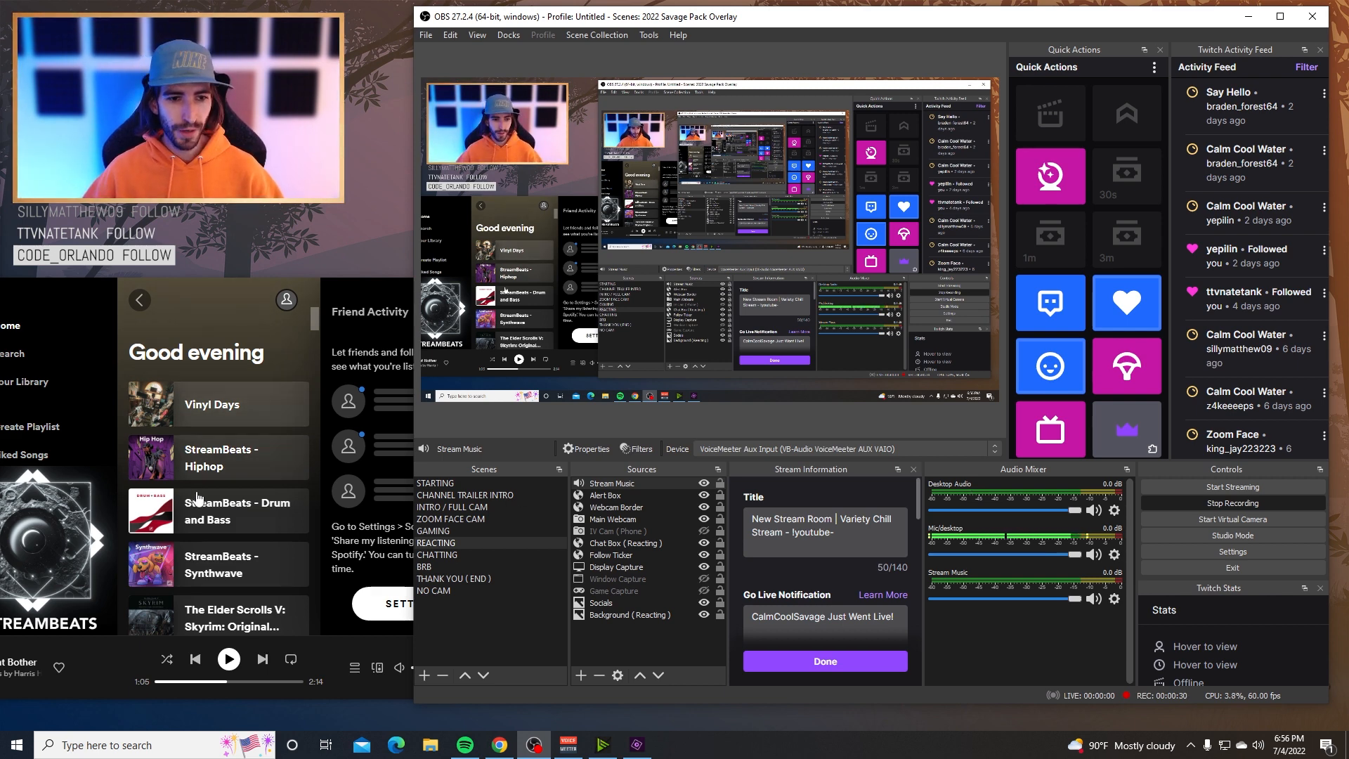
- Play and then pause Spotify music to check the Stream Music meter
{"action": "left_click", "coordinate": [228, 659]}
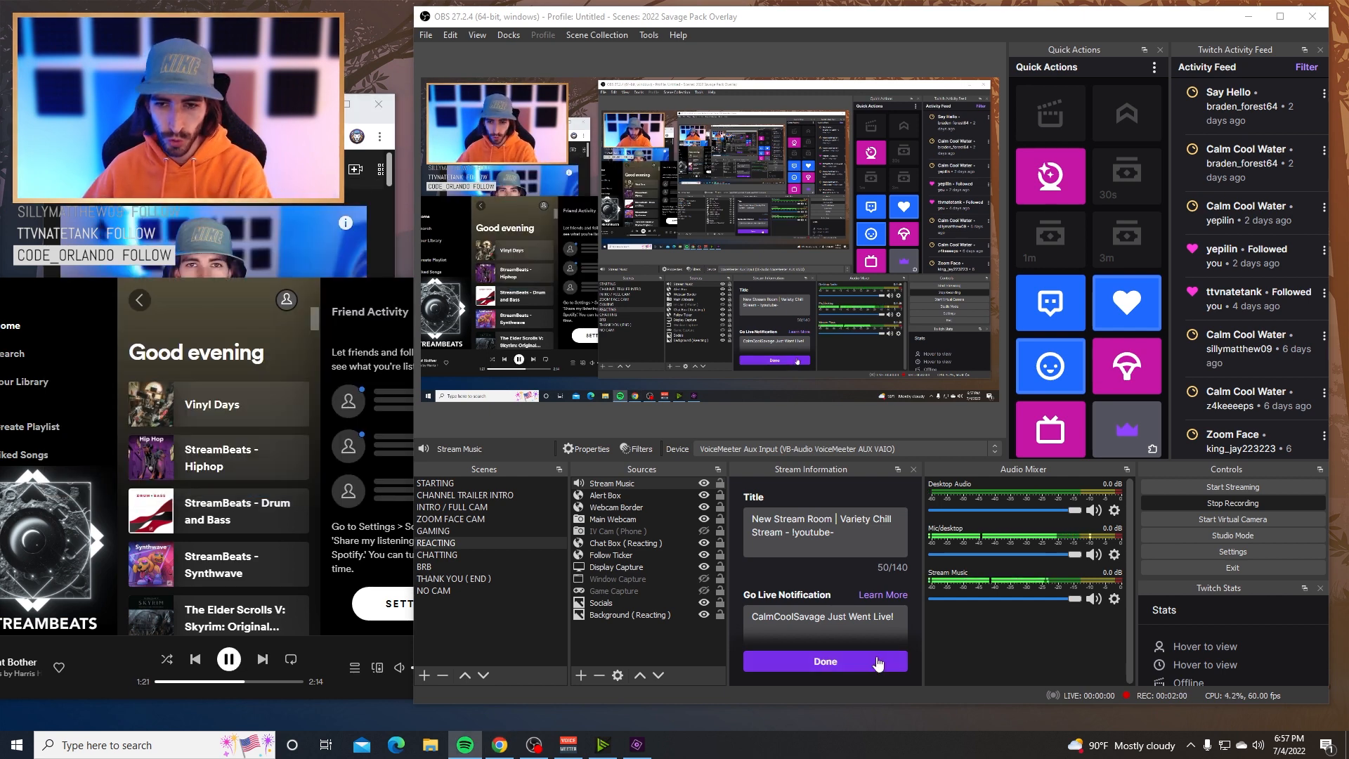
{"action": "mouse_move", "coordinate": [608, 657]}
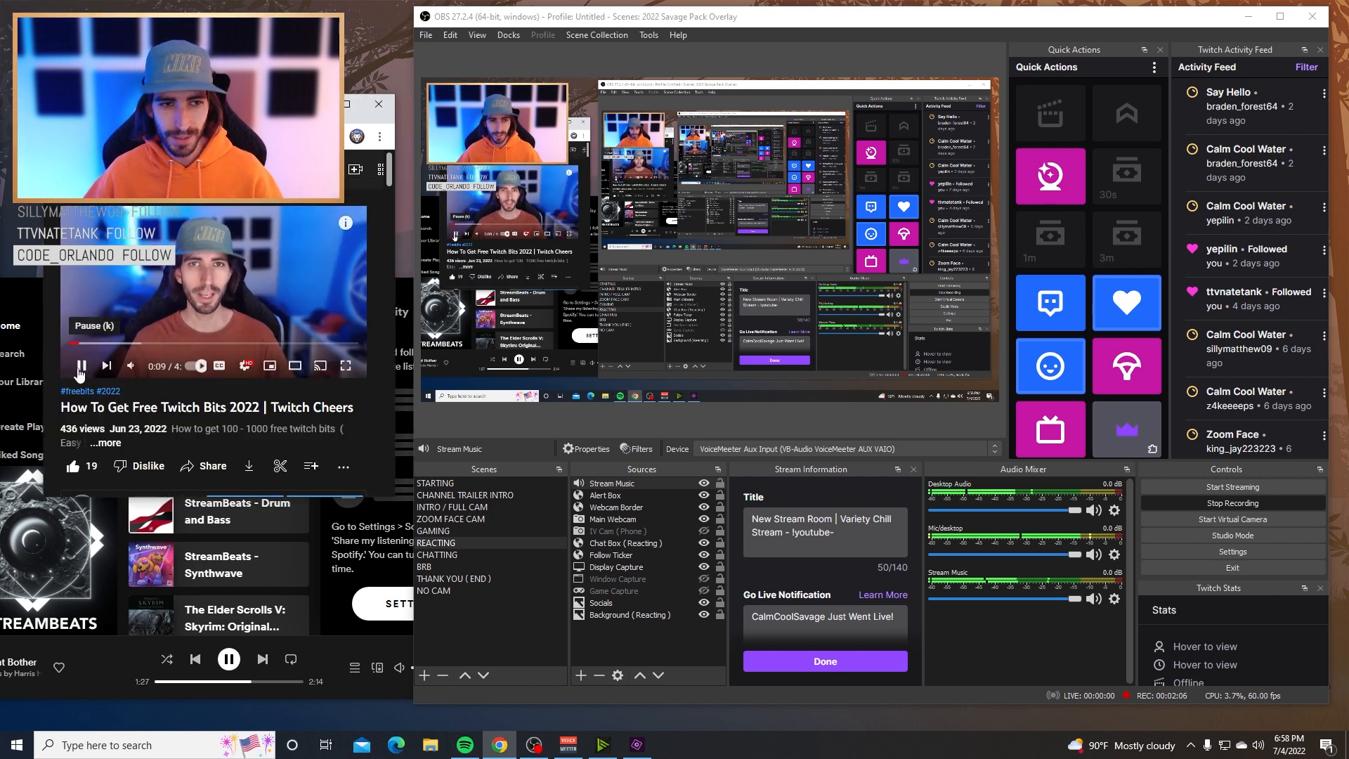
{"action": "left_click", "coordinate": [228, 658]}
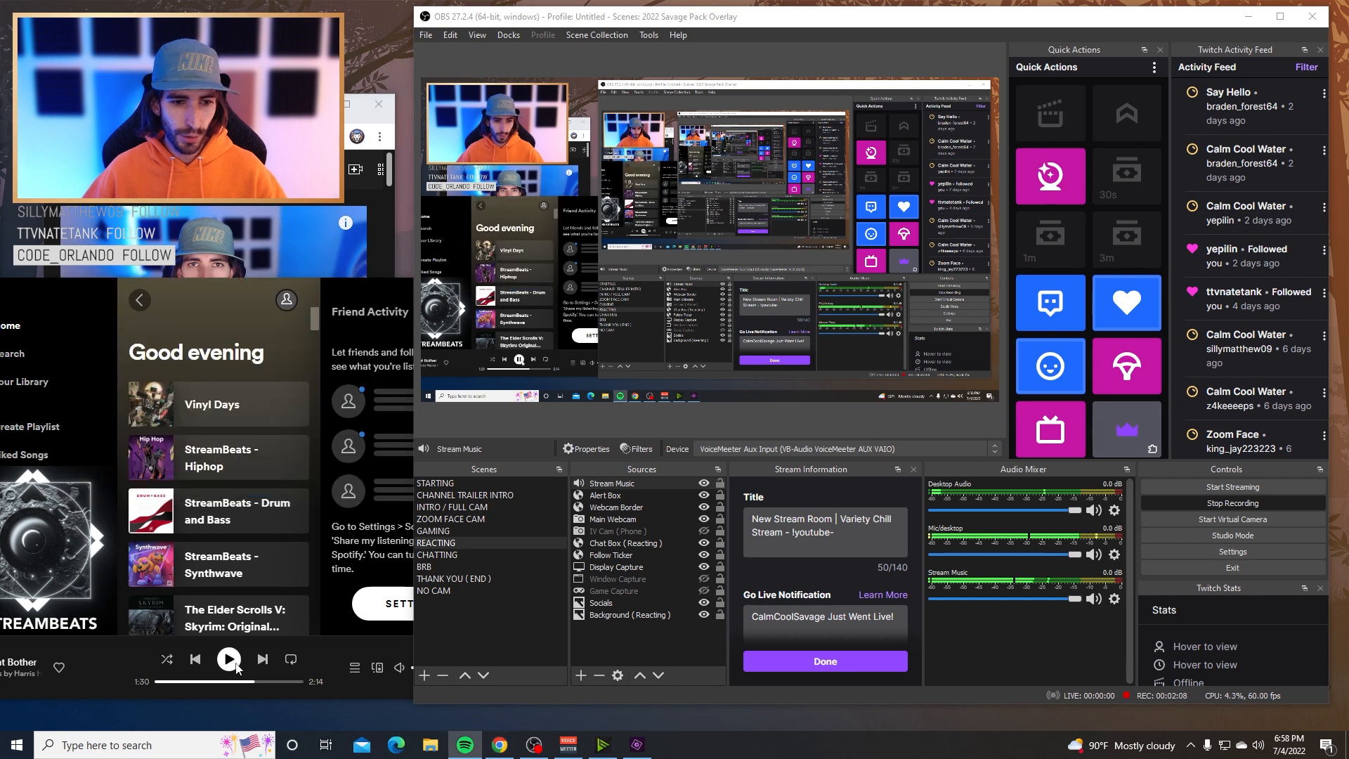
{"action": "mouse_move", "coordinate": [1232, 502]}
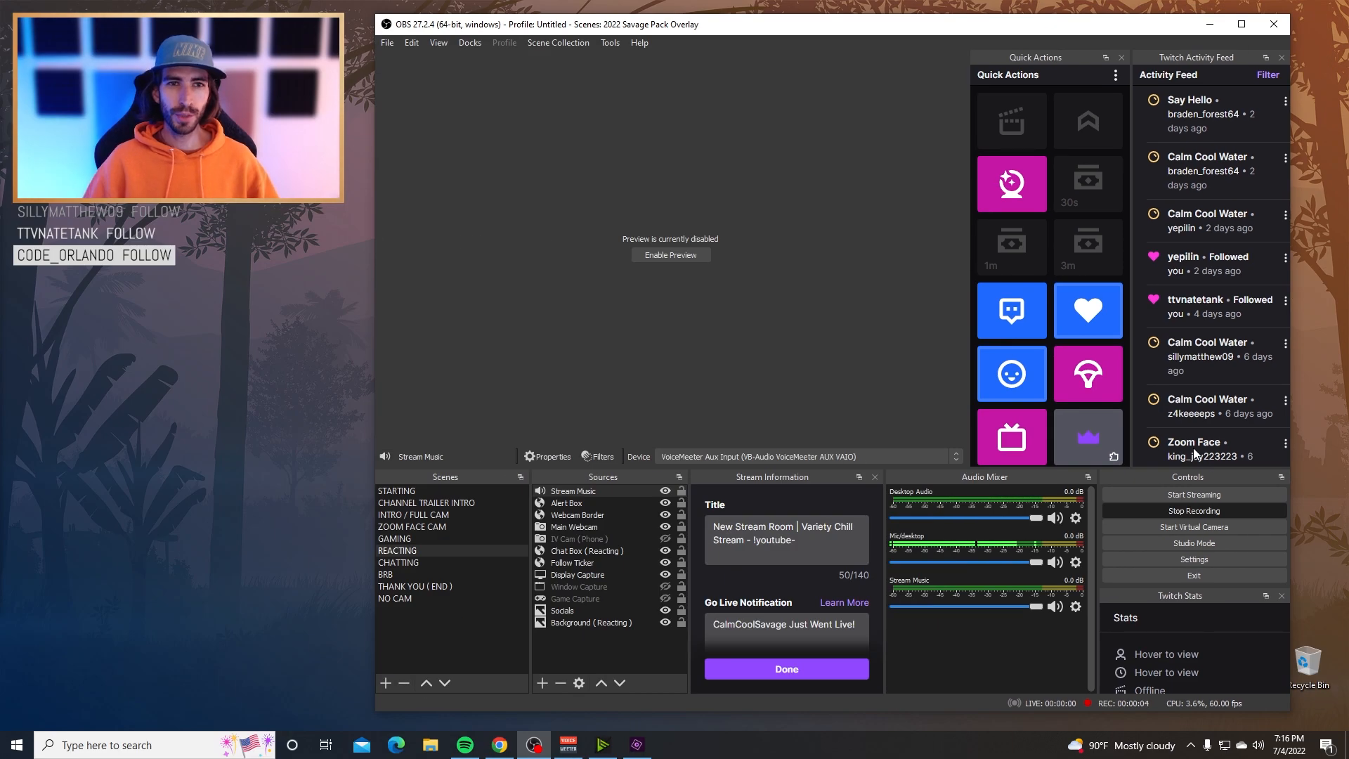
{"action": "left_click", "coordinate": [387, 42]}
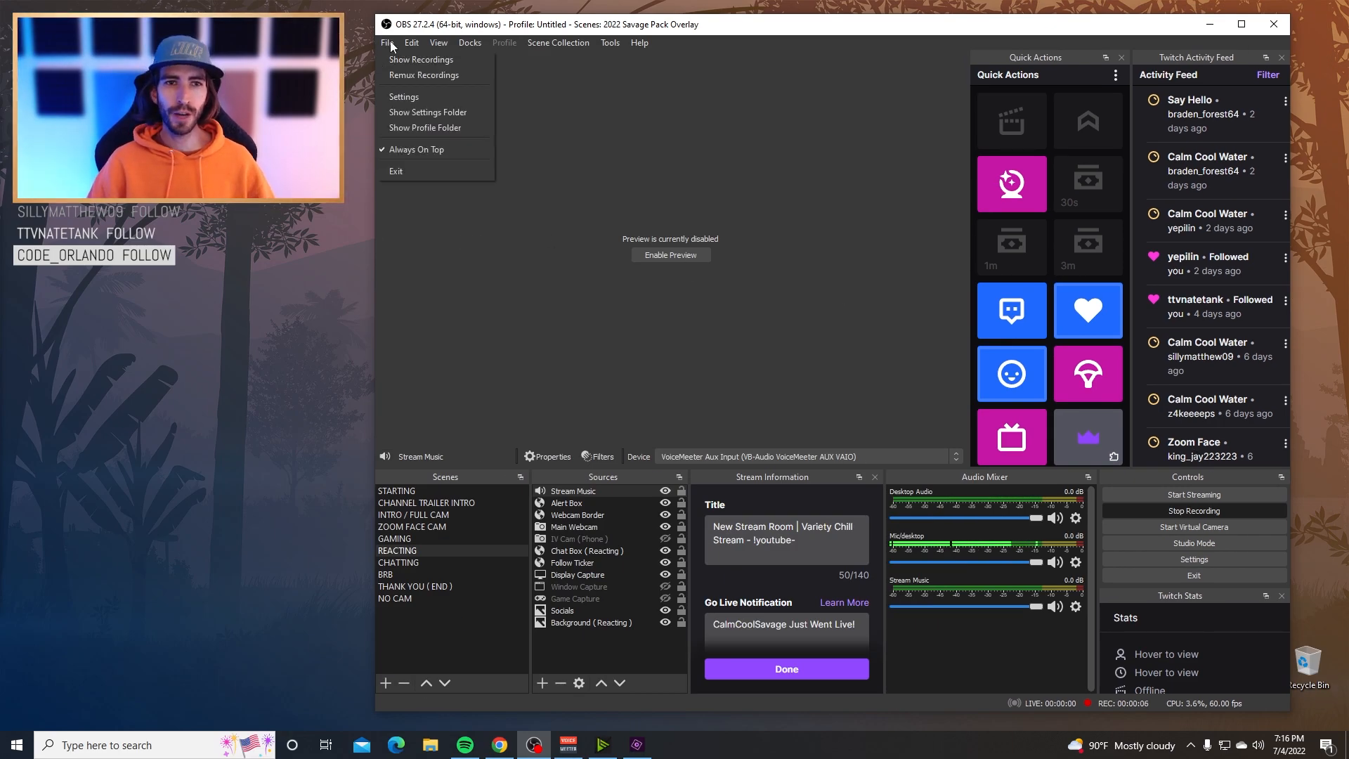
{"action": "left_click", "coordinate": [403, 96]}
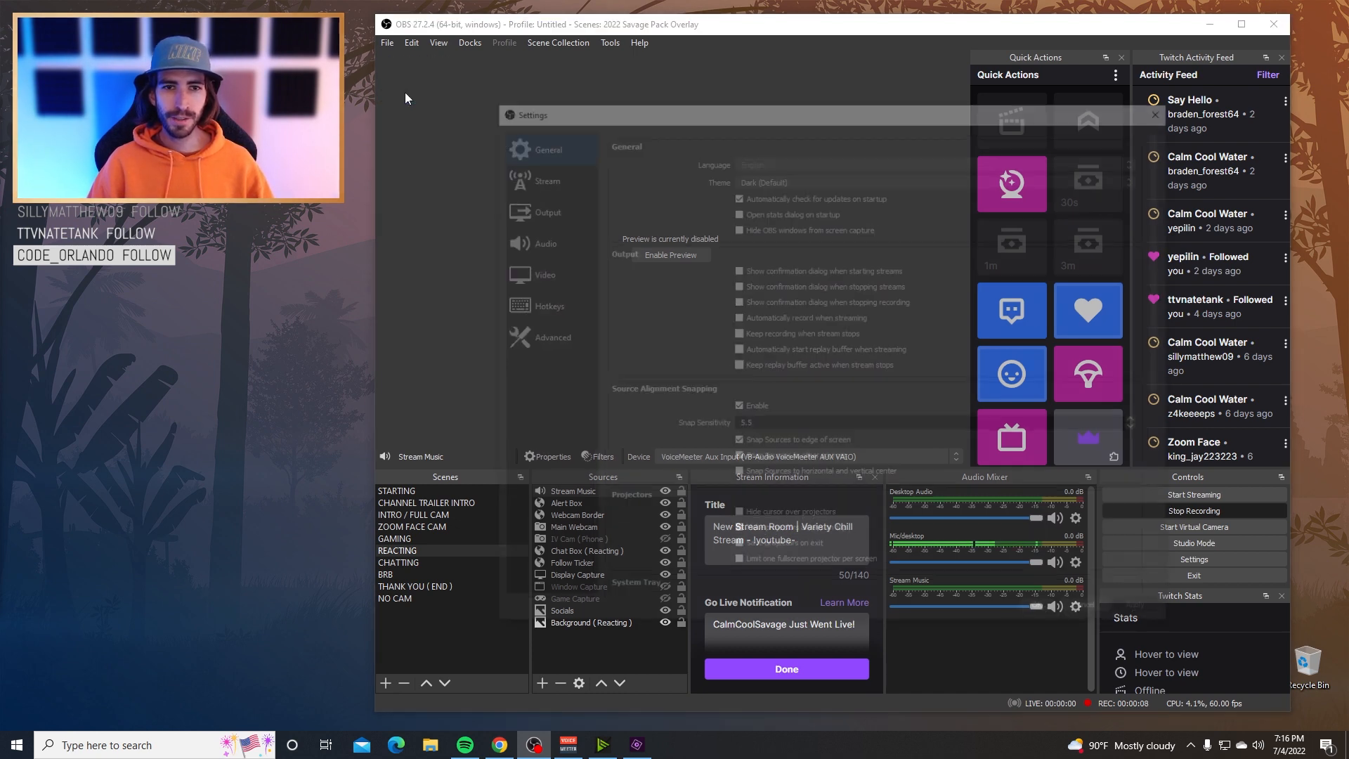
{"action": "left_click", "coordinate": [539, 207]}
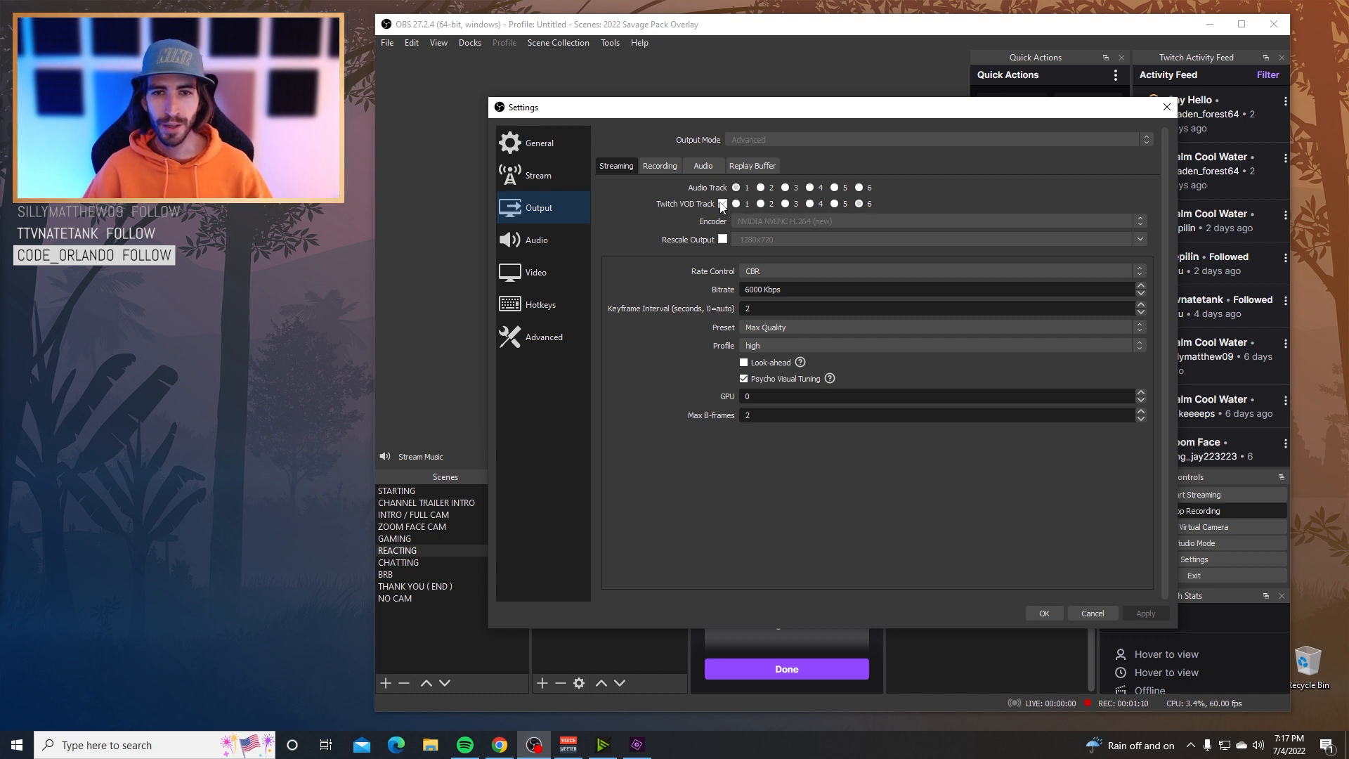
{"action": "mouse_move", "coordinate": [725, 207]}
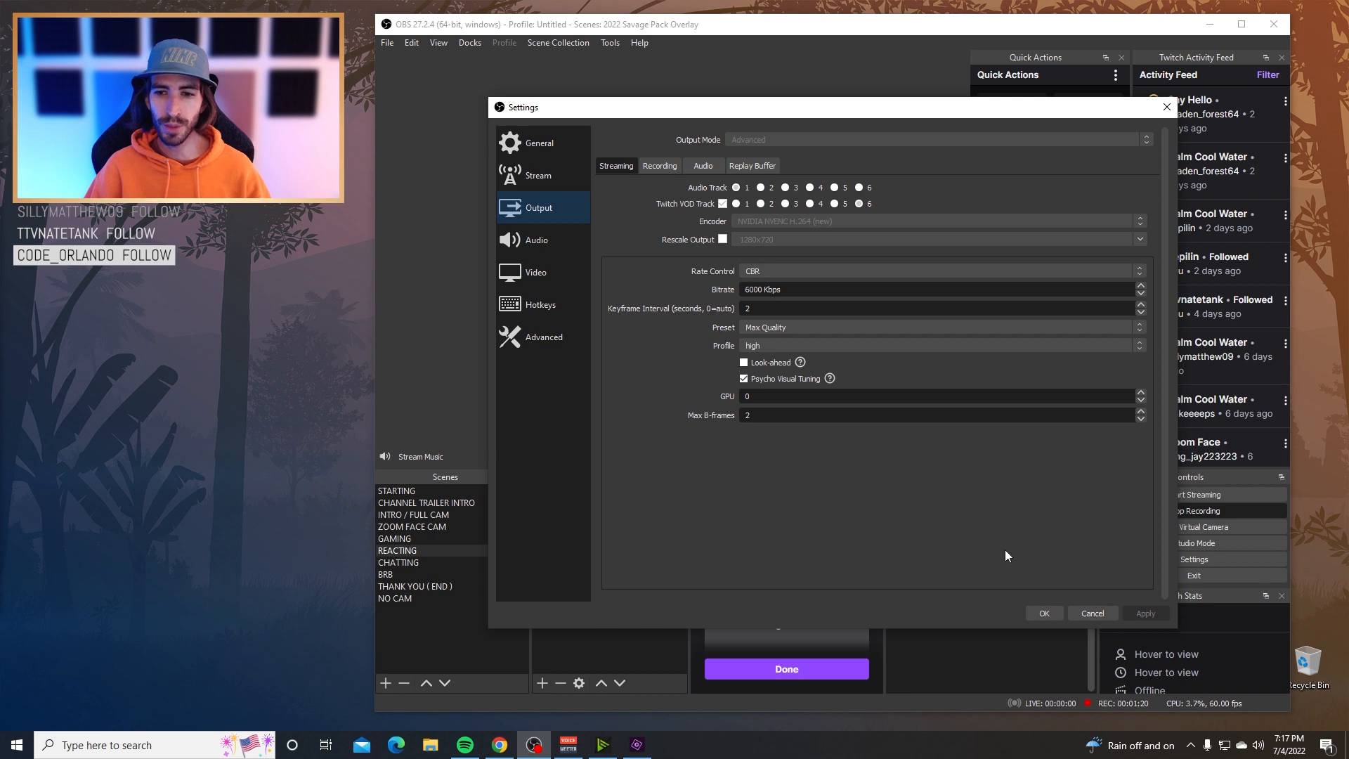
{"action": "left_click", "coordinate": [1043, 613]}
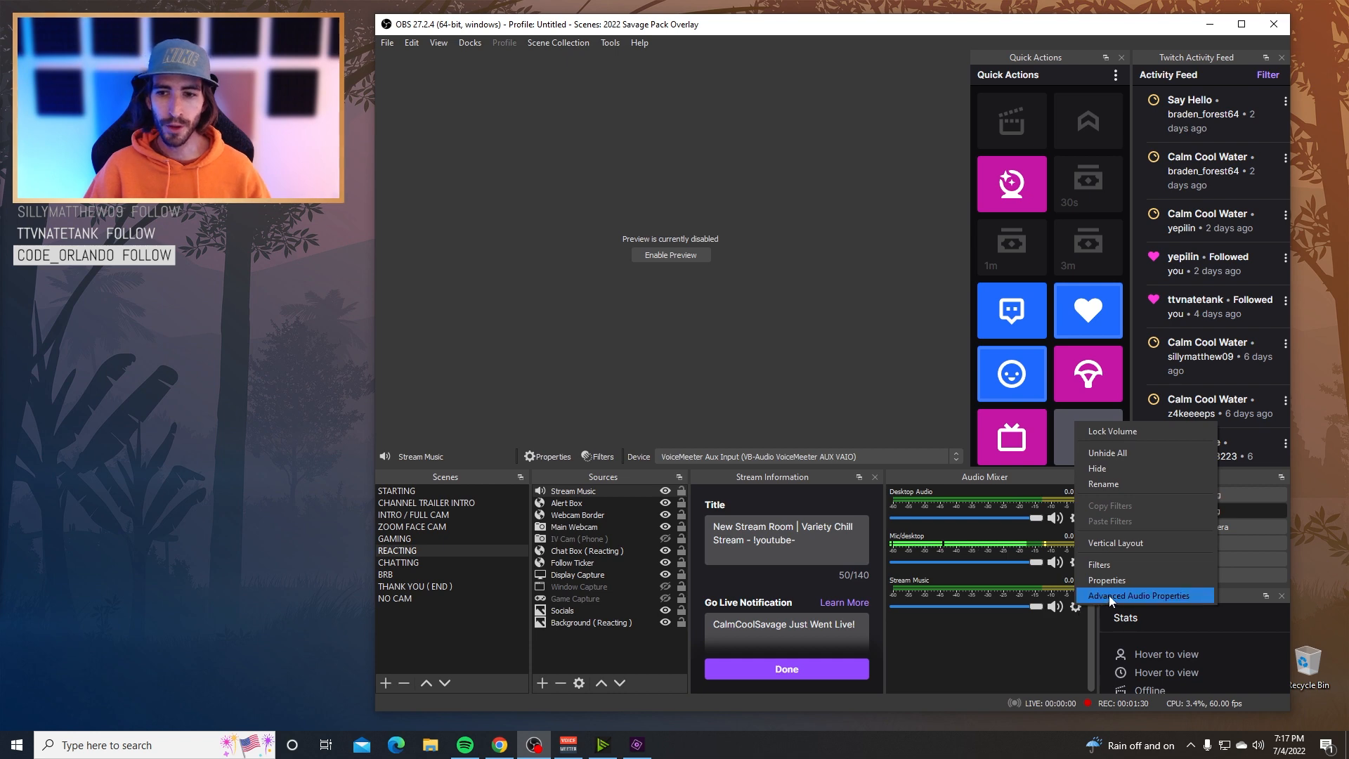
- In Advanced Audio Properties, uncheck track 6 so Stream Music stays on track 1
{"action": "left_click", "coordinate": [1140, 595]}
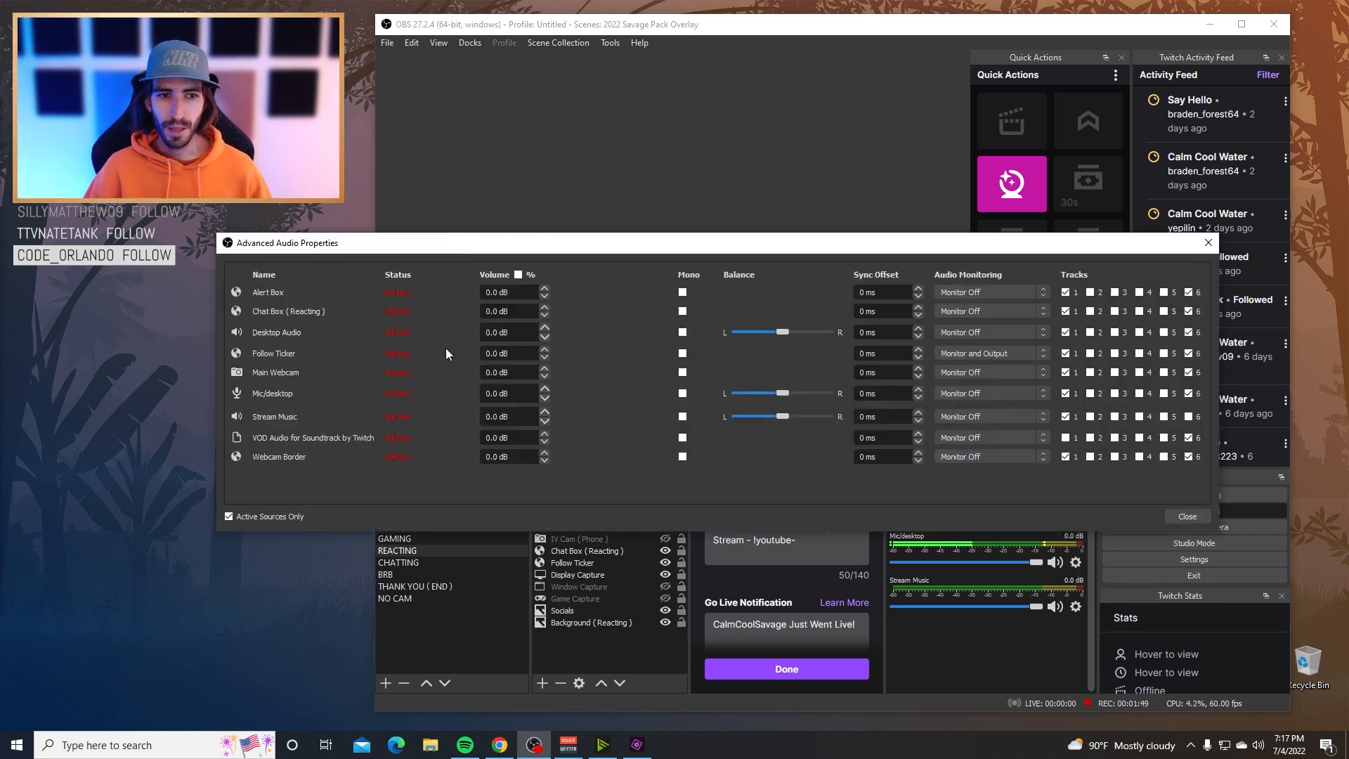
{"action": "mouse_move", "coordinate": [553, 441]}
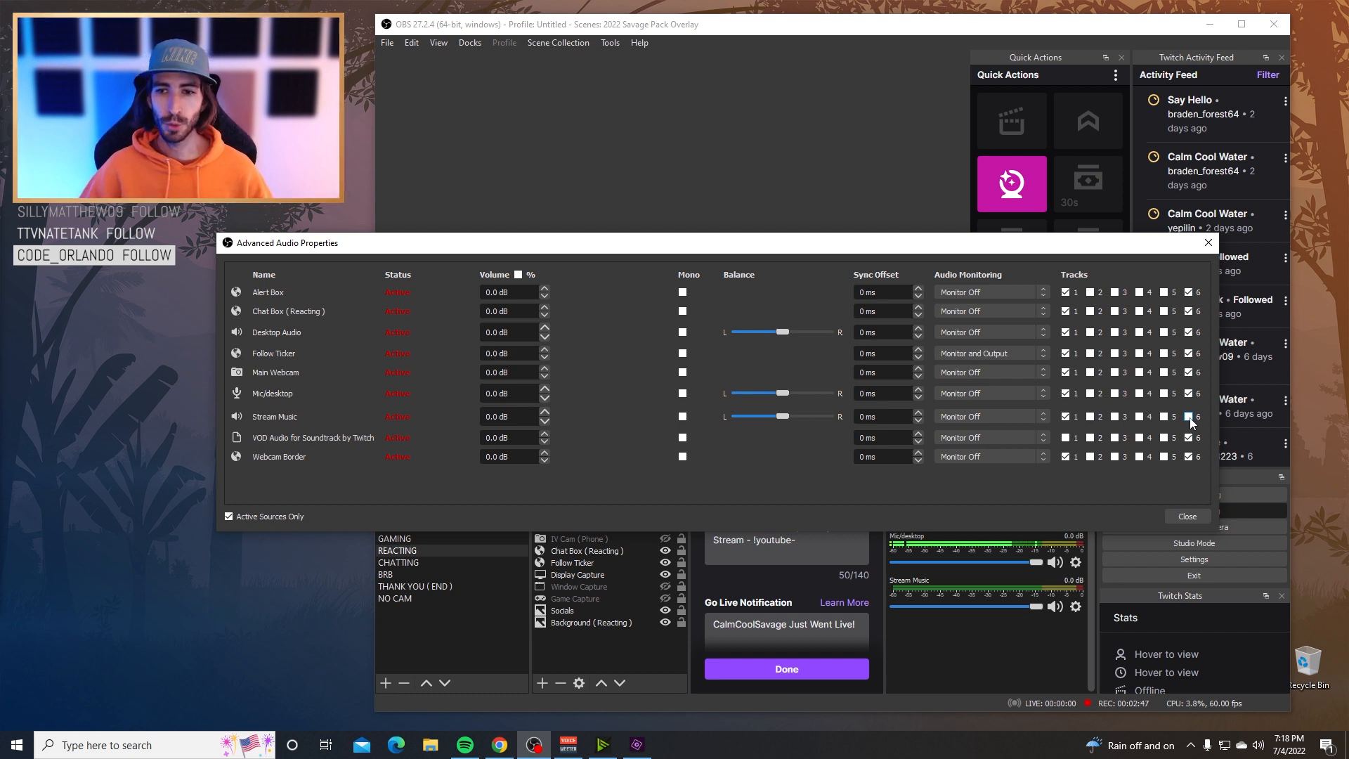
{"action": "left_click", "coordinate": [1195, 417]}
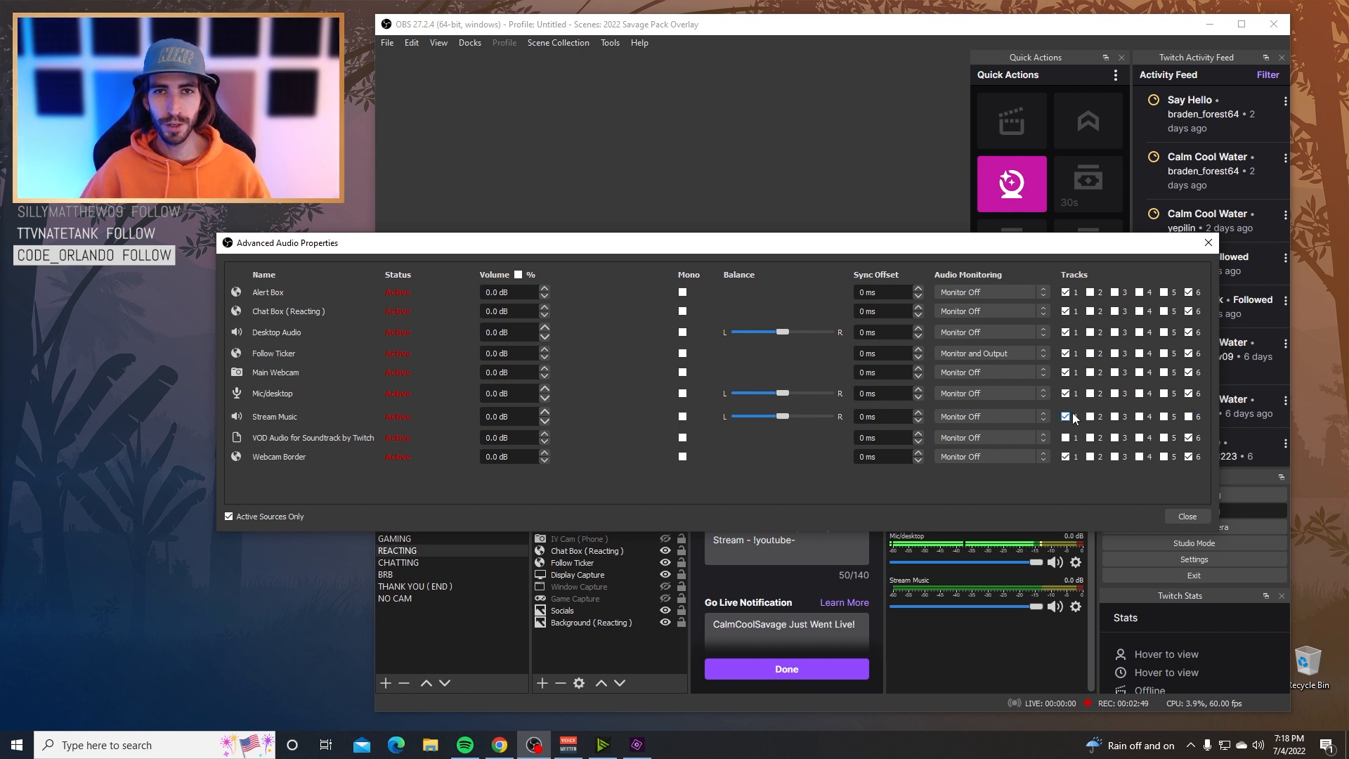